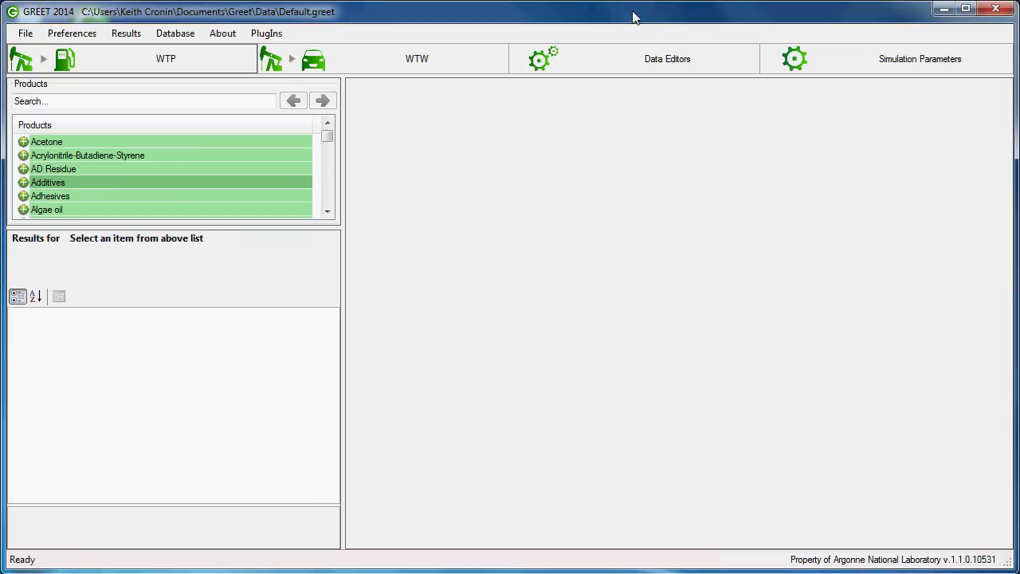
mouse_move(577, 31)
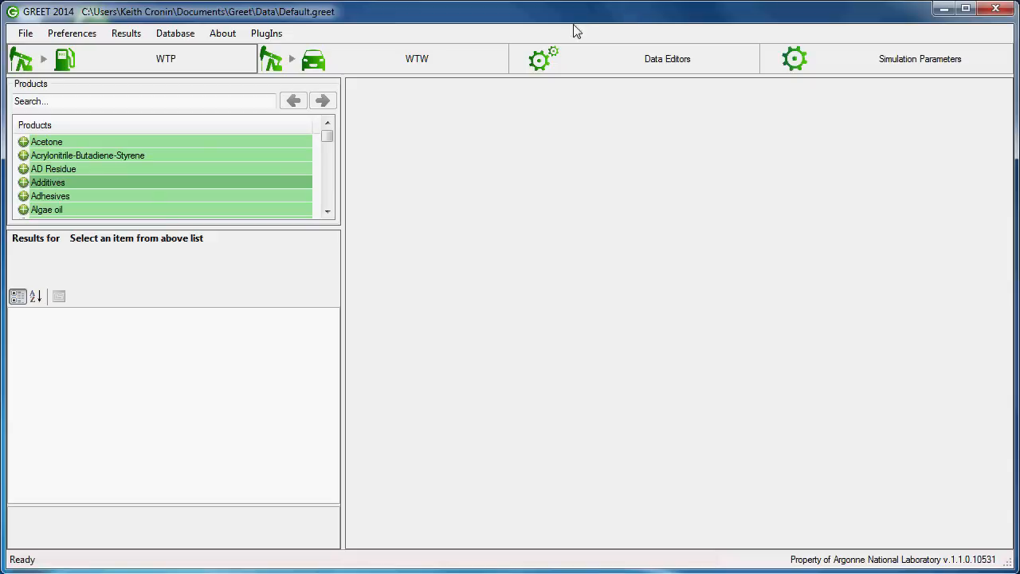
mouse_move(213, 73)
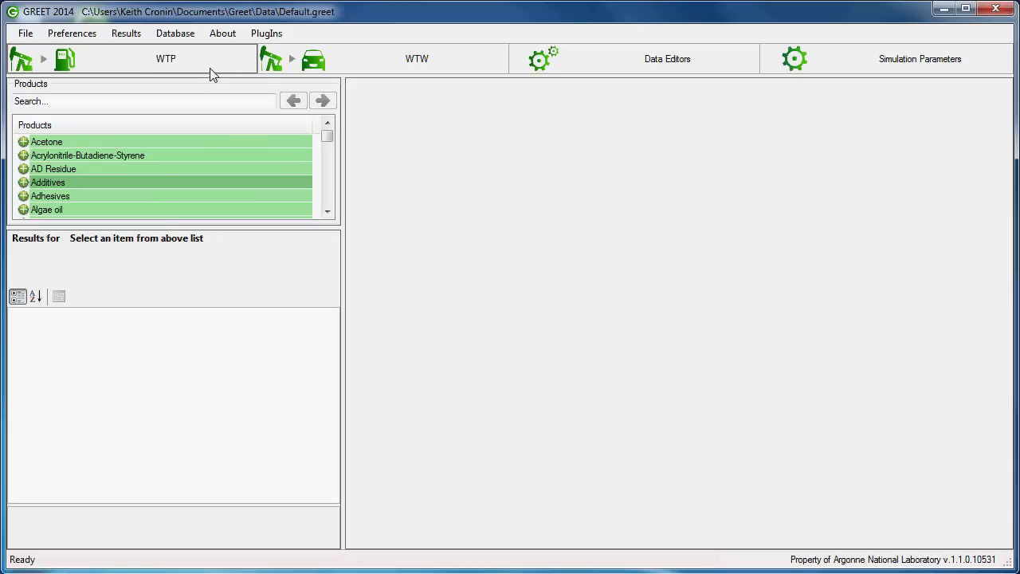
mouse_move(635, 79)
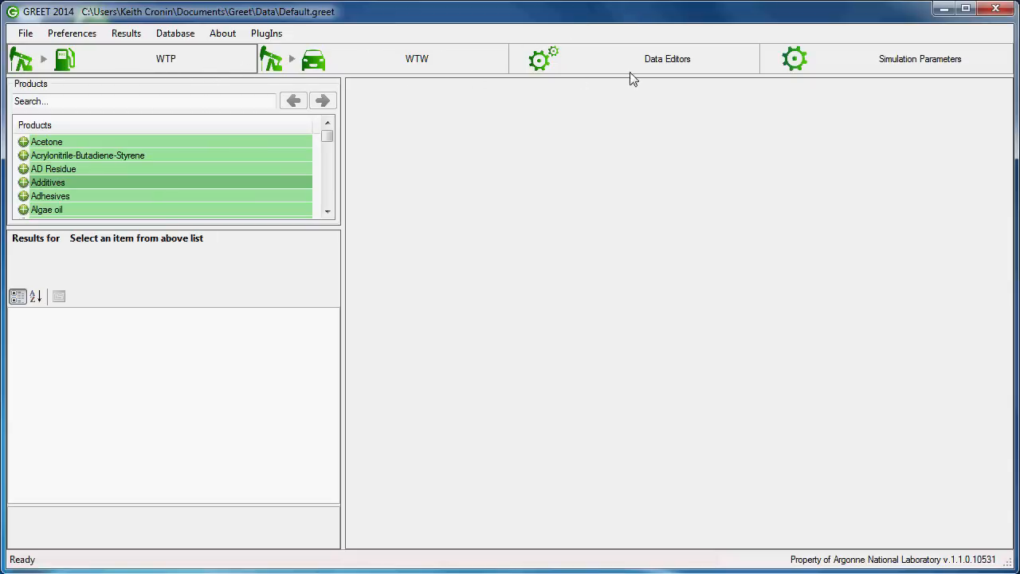
mouse_move(868, 73)
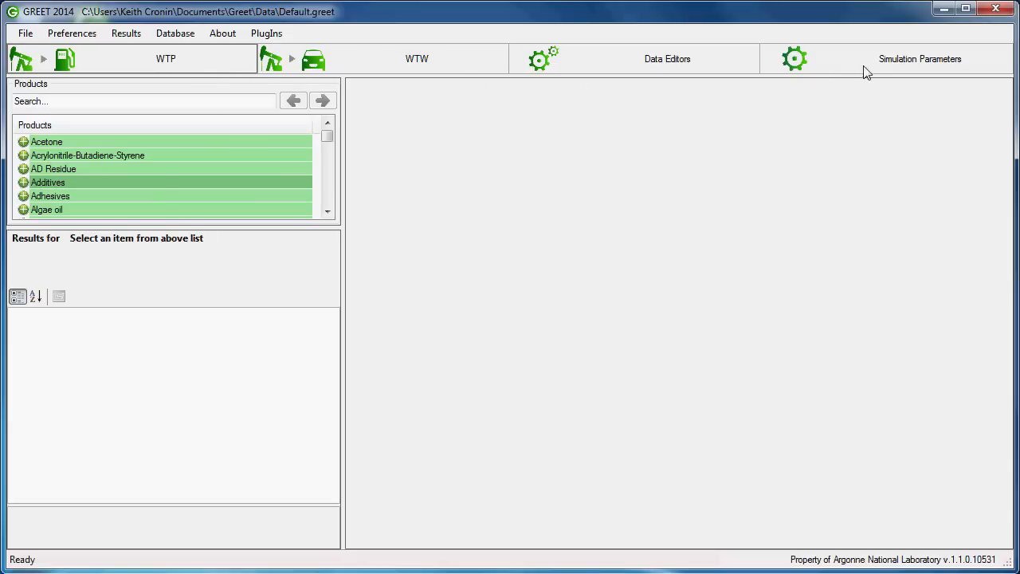
mouse_move(469, 84)
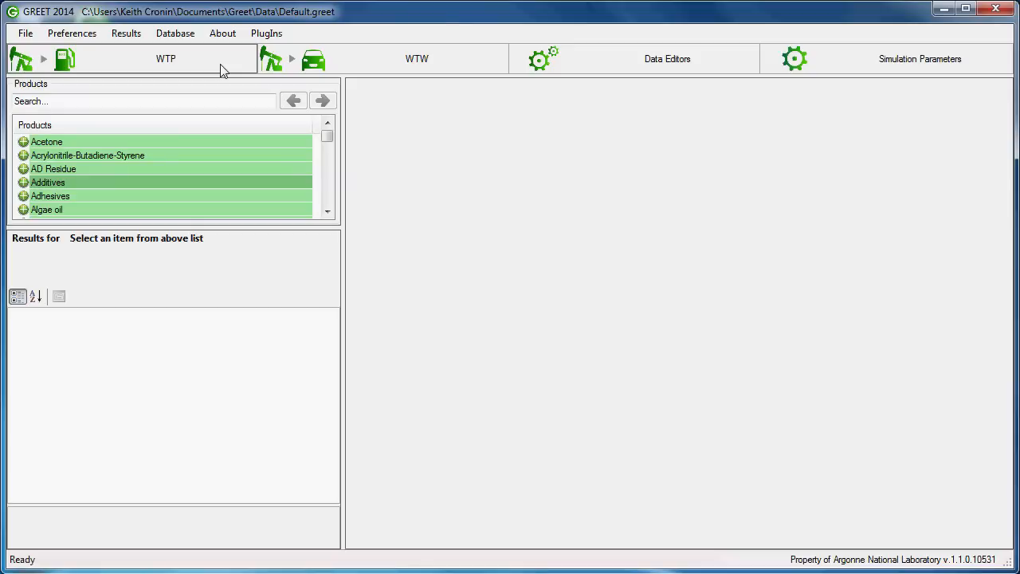
mouse_move(209, 99)
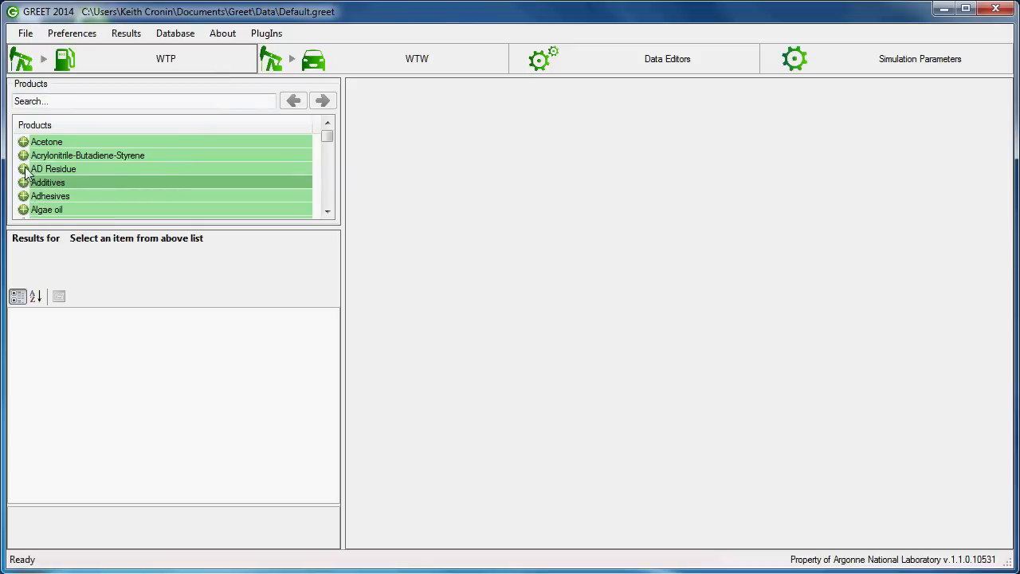
Expand the AD Residue product entry, then collapse it to clear its results
left_click(54, 169)
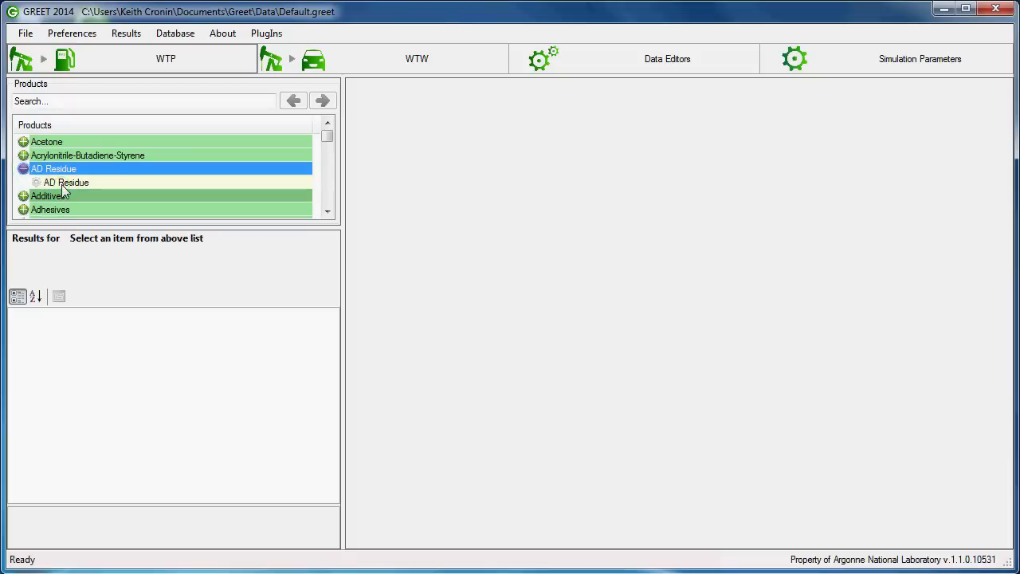
mouse_move(72, 188)
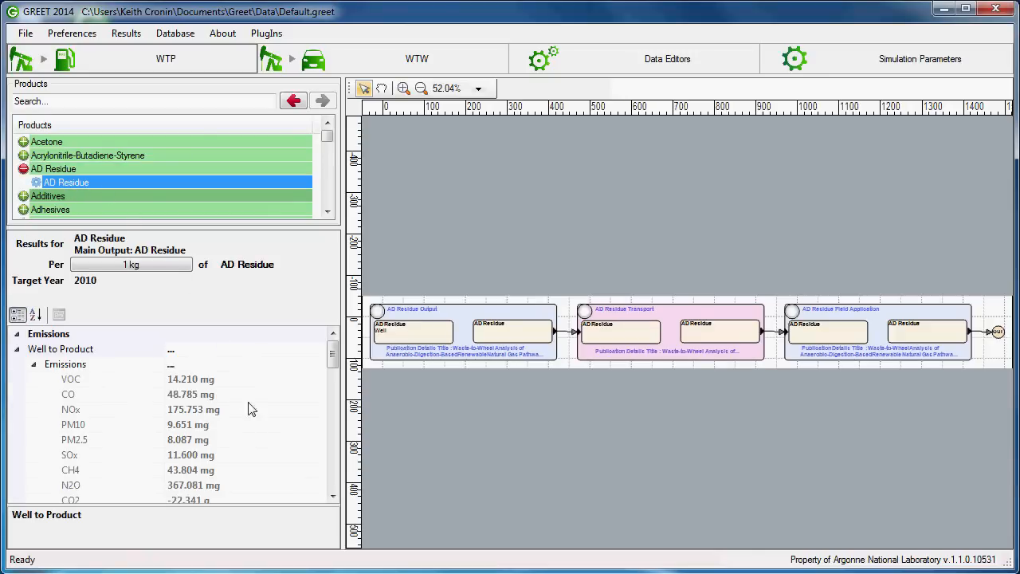
left_click(24, 169)
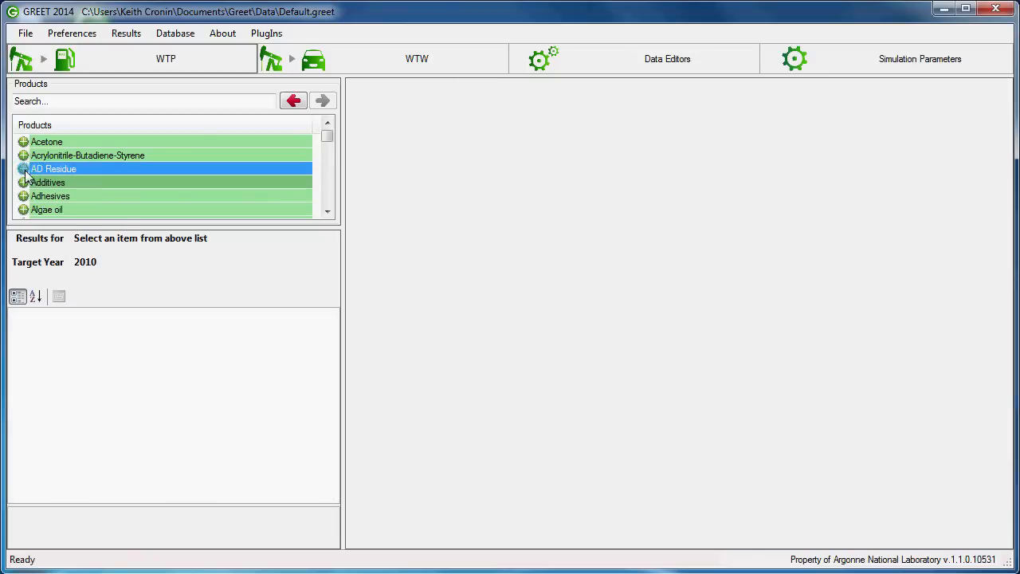
Show WTW results for Gasoline Vehicle: Low-Level EtOH Blend with Gasoline Car under Ethanol
left_click(417, 57)
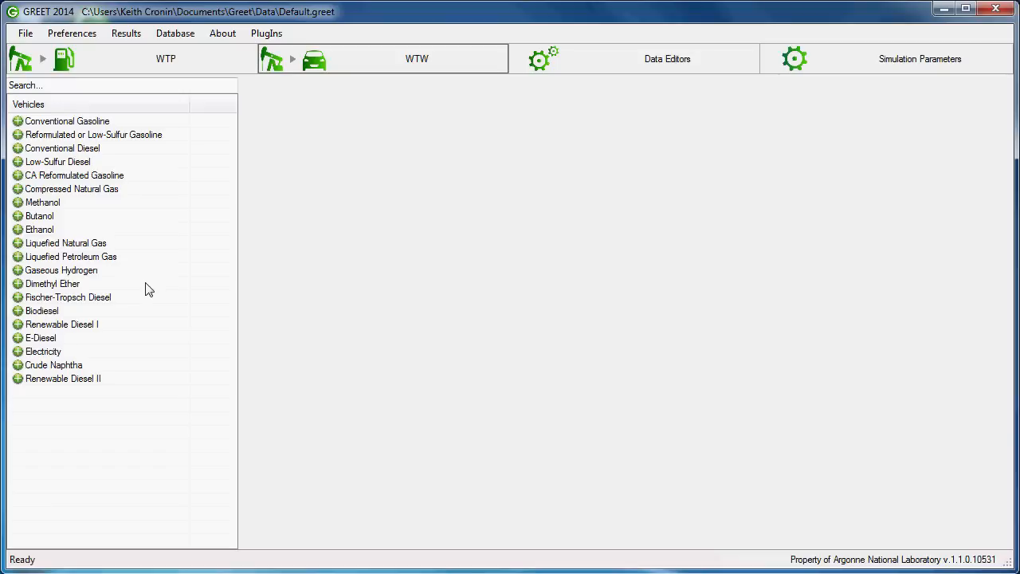
mouse_move(24, 238)
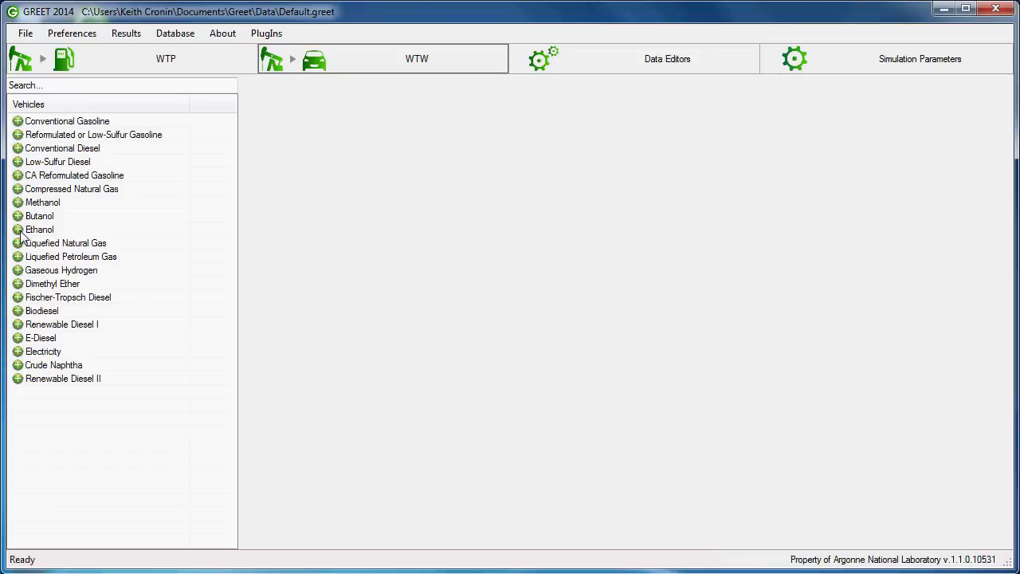
left_click(18, 229)
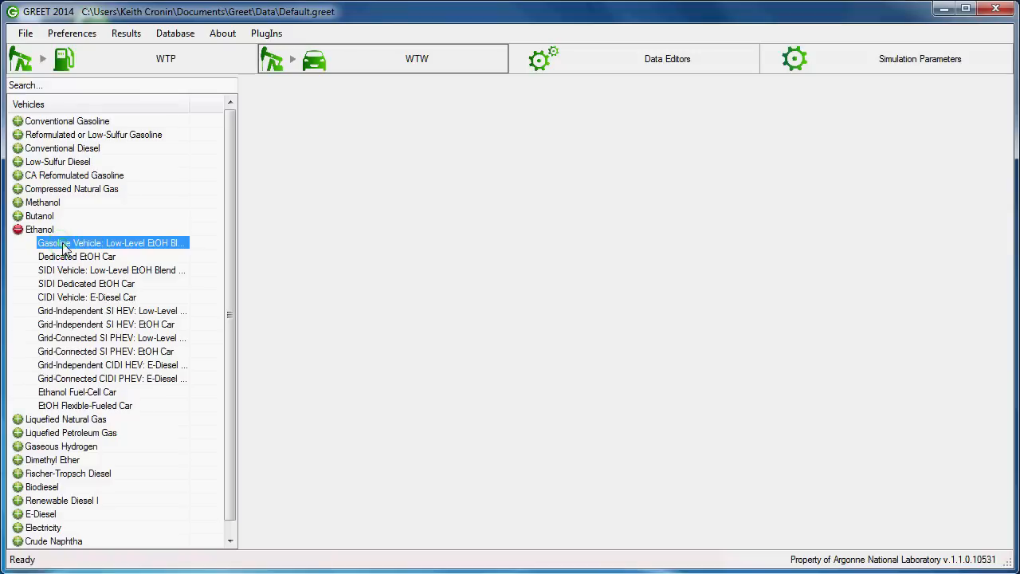
double_click(112, 242)
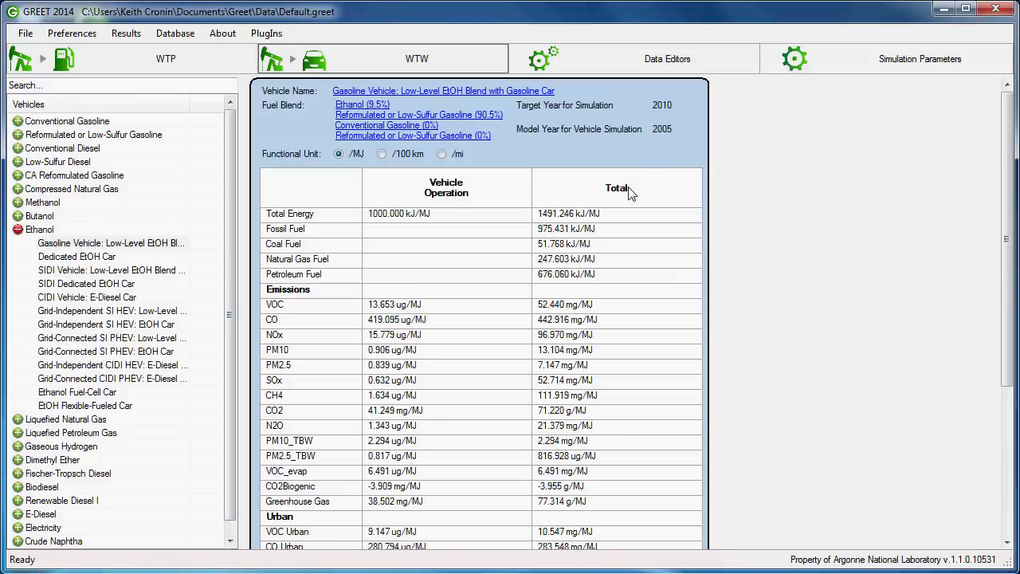
mouse_move(657, 255)
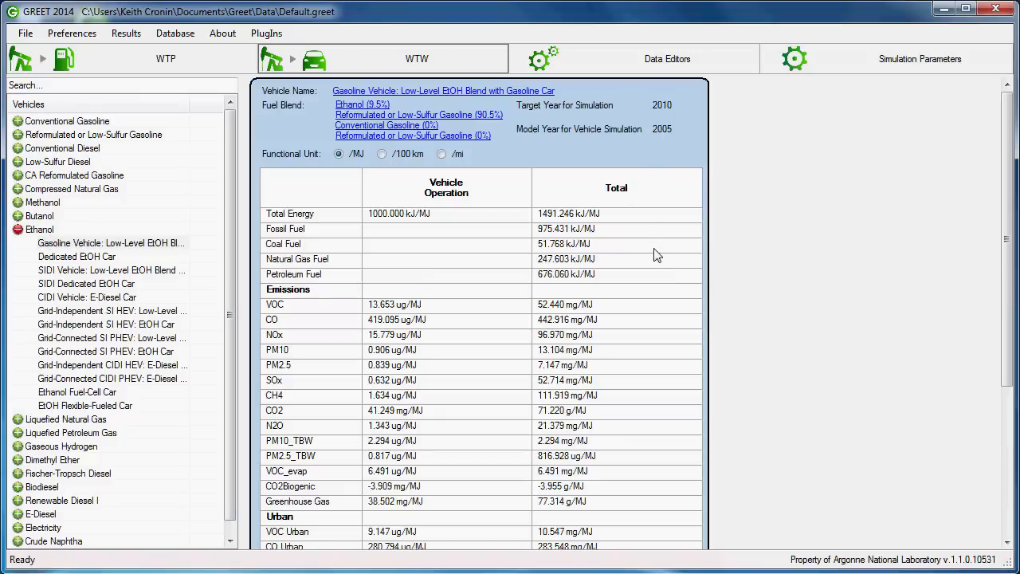
mouse_move(716, 65)
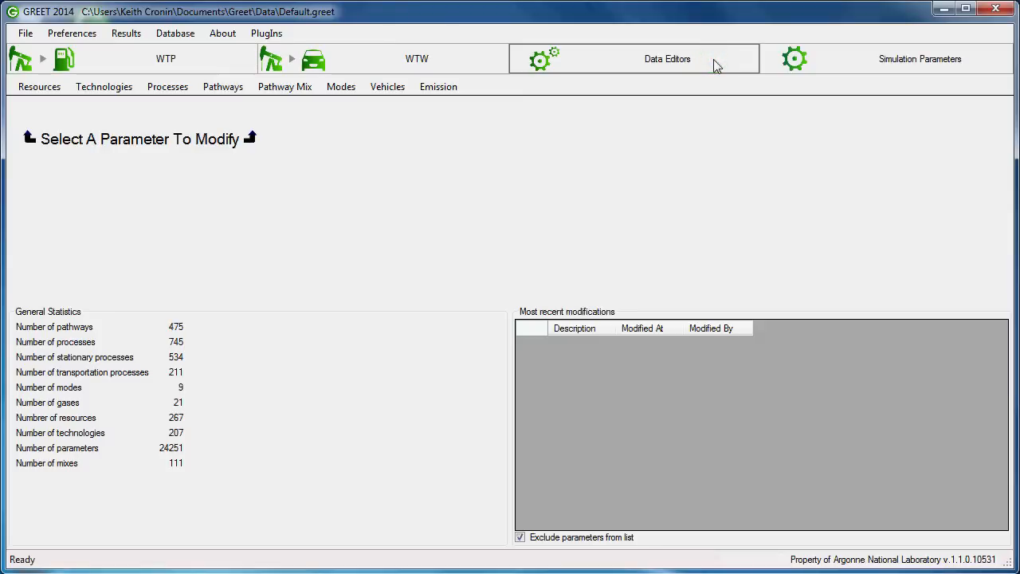
mouse_move(120, 130)
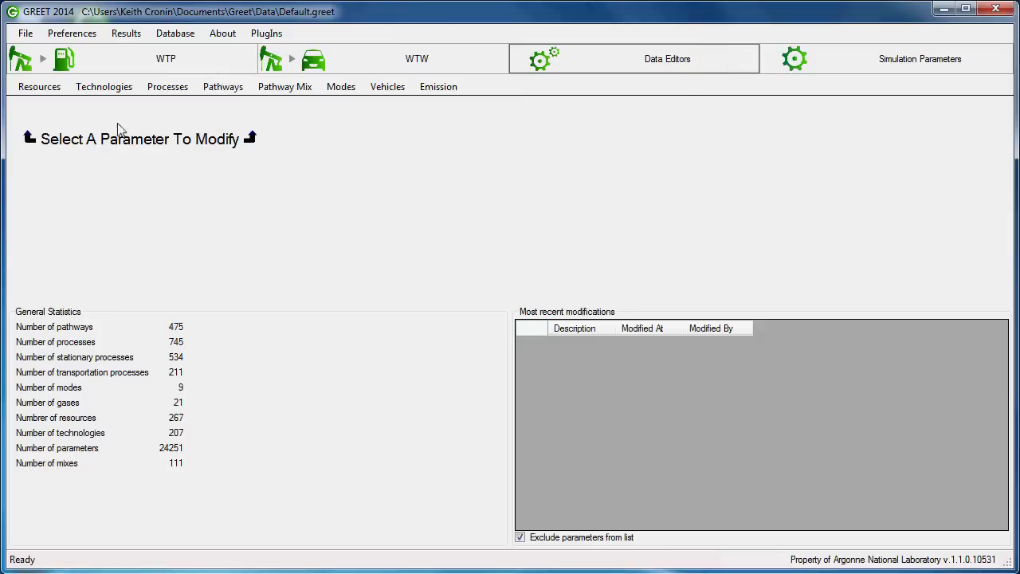
Browse the Resources, Technologies, Processes and Vehicles editing menus in Data Editors, then close them
left_click(38, 87)
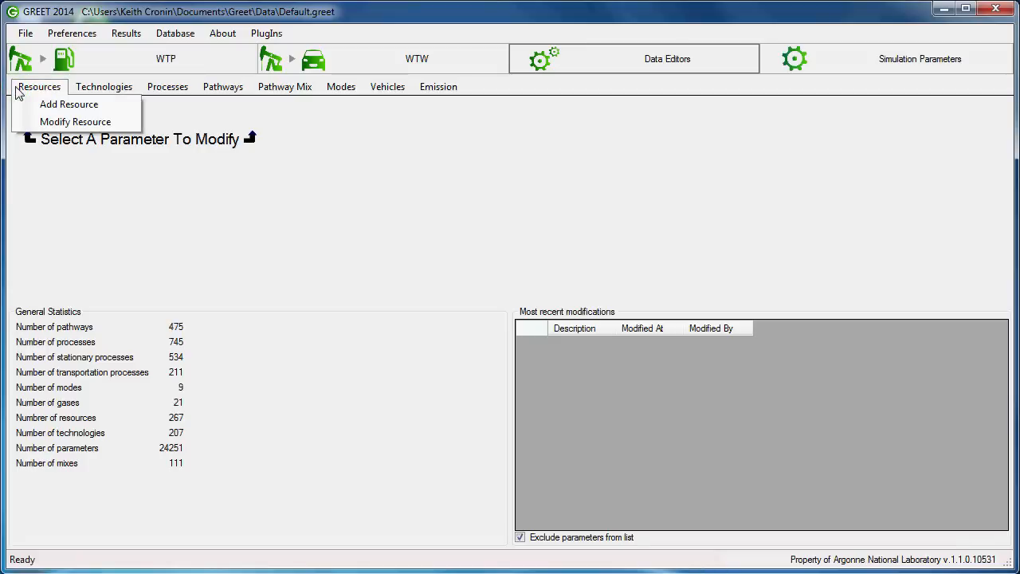
left_click(104, 86)
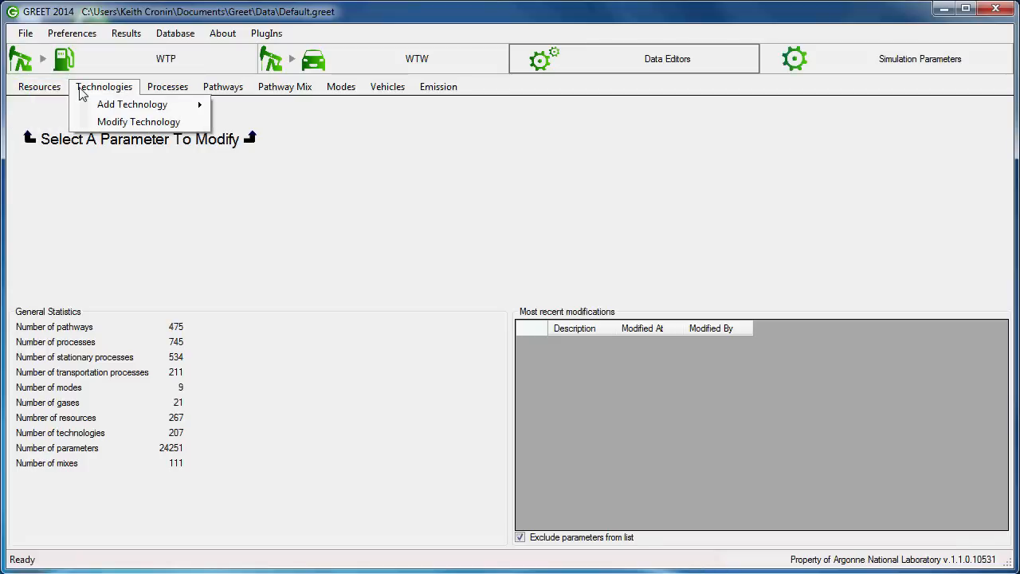
left_click(167, 86)
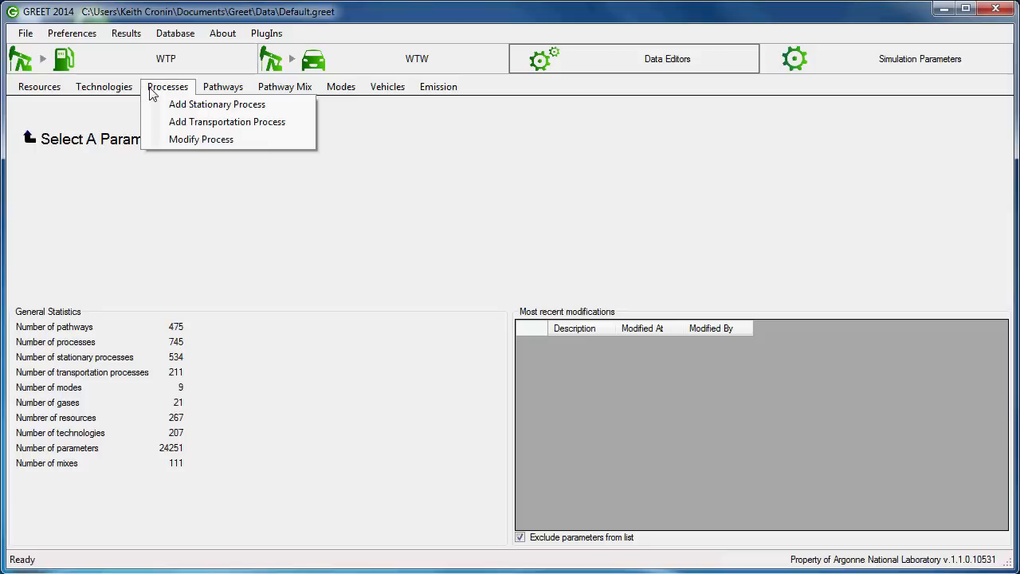
left_click(284, 86)
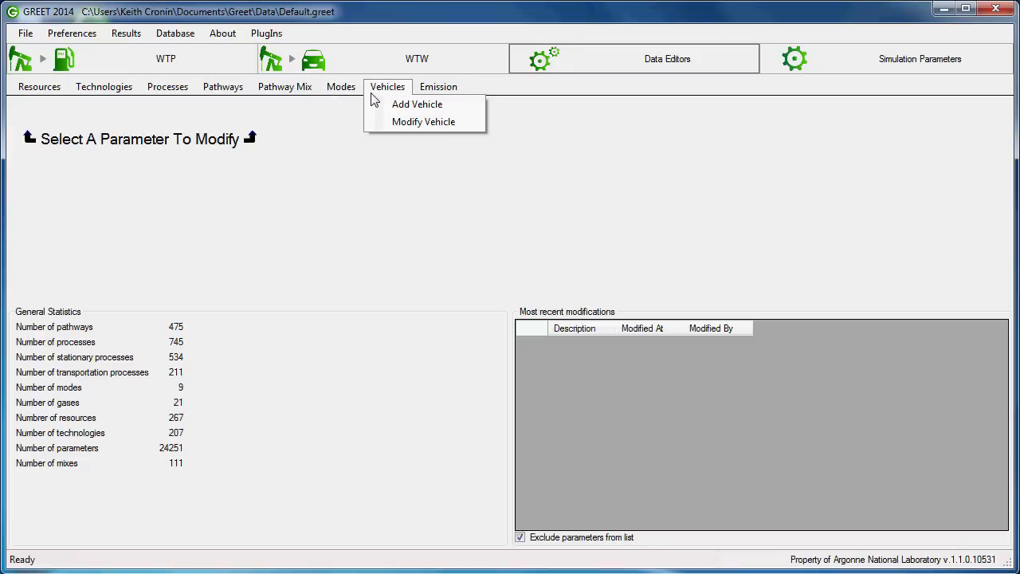
left_click(437, 86)
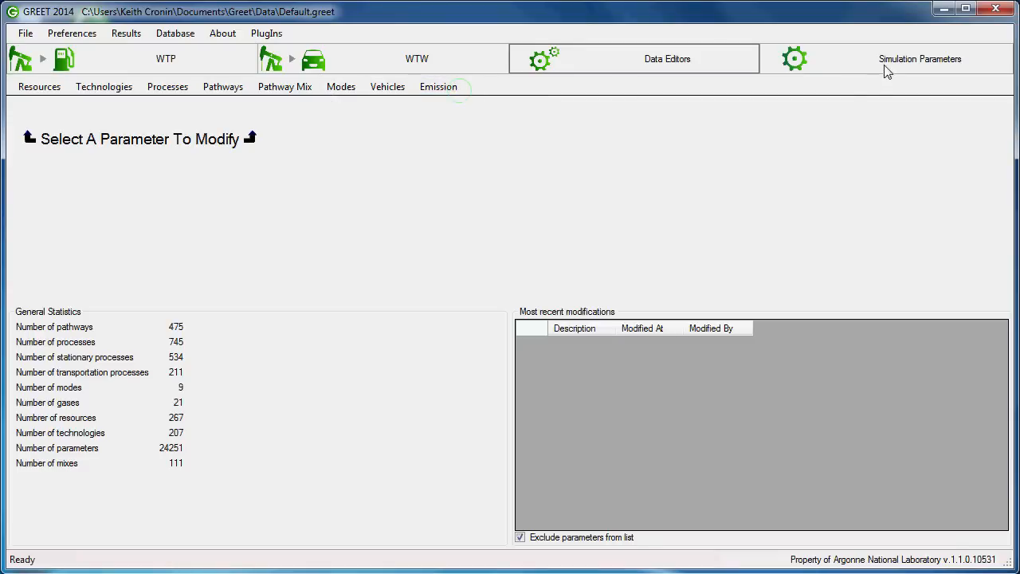
Review the Transportation Calculated Parameters and Corn Ethanol tables in Simulation Parameters, then return to WTP
left_click(920, 57)
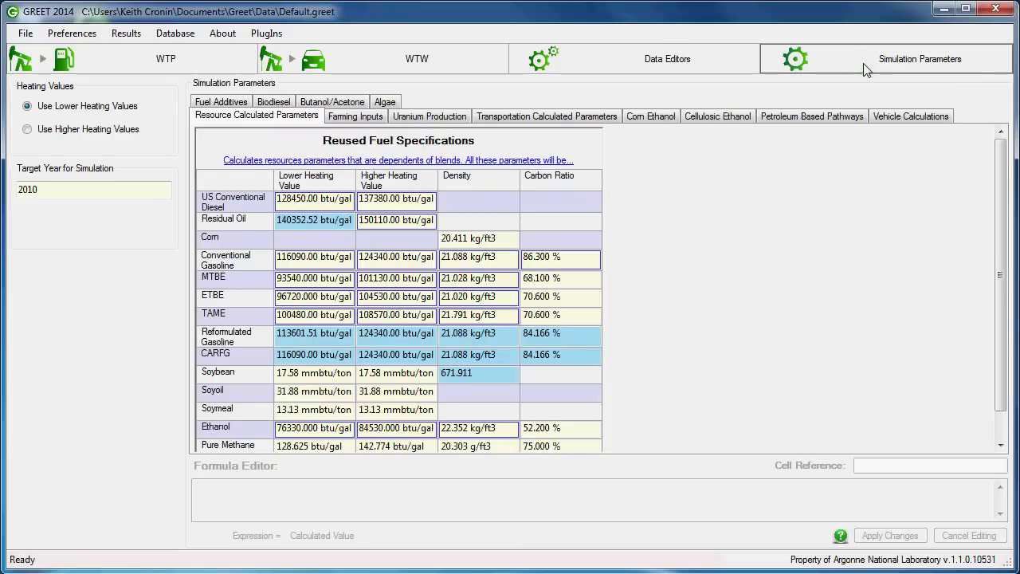
mouse_move(252, 142)
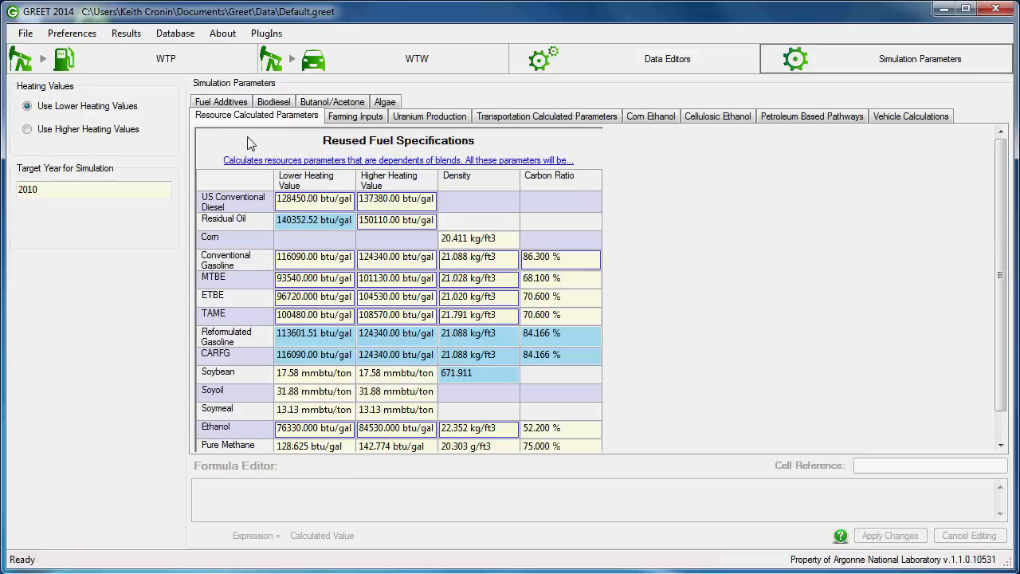
mouse_move(163, 111)
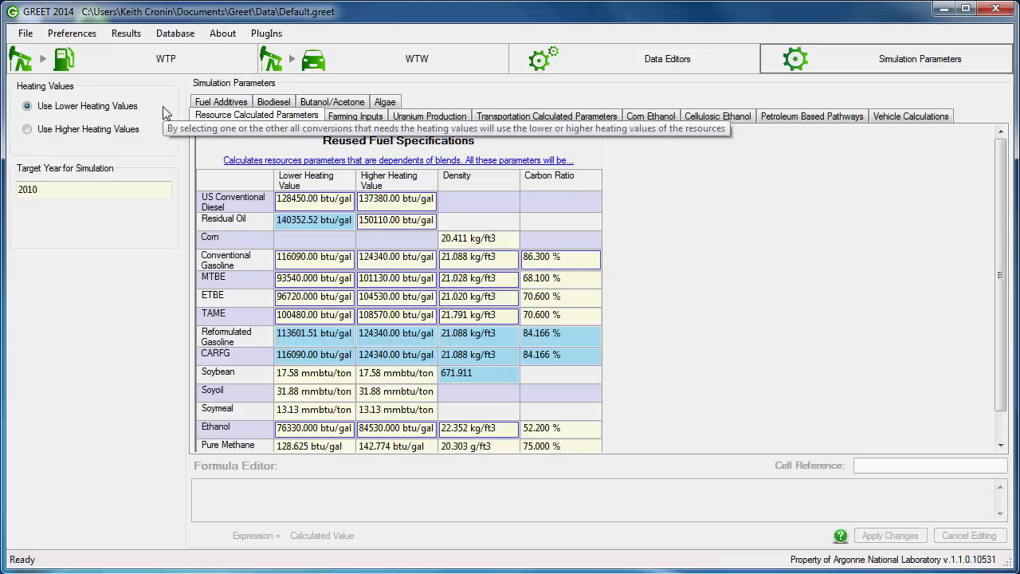
mouse_move(159, 216)
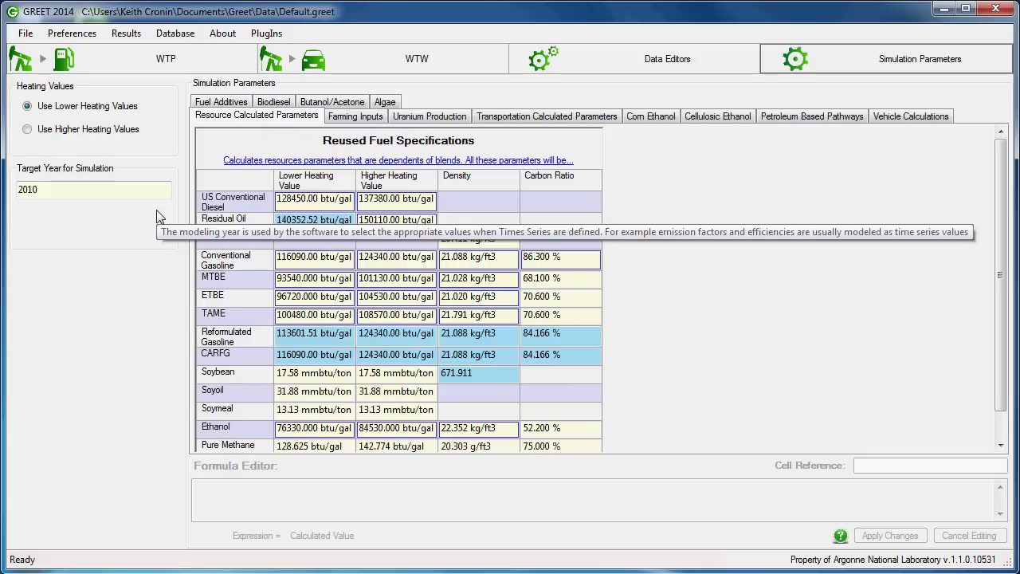
mouse_move(365, 129)
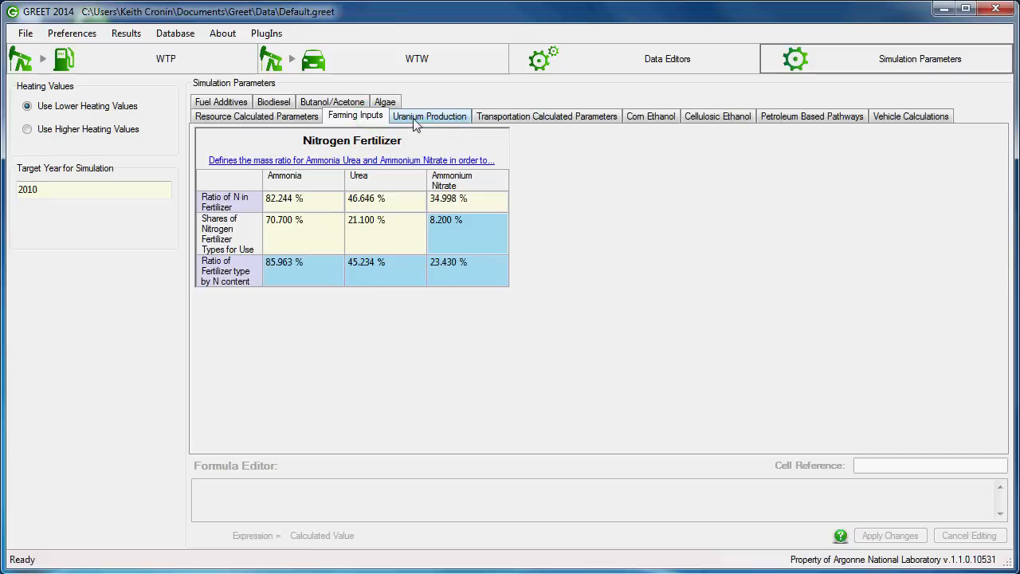
left_click(545, 114)
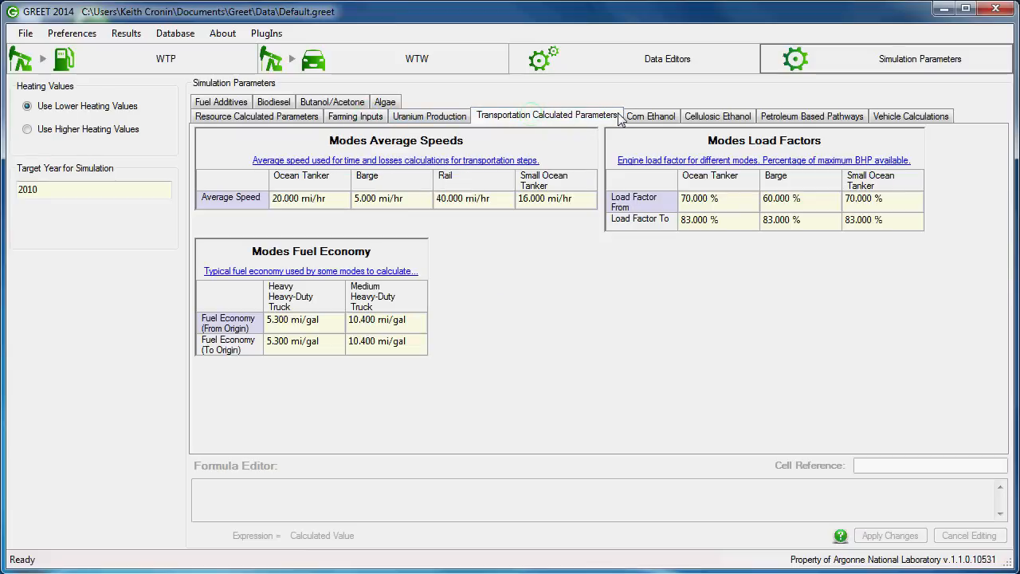
left_click(650, 115)
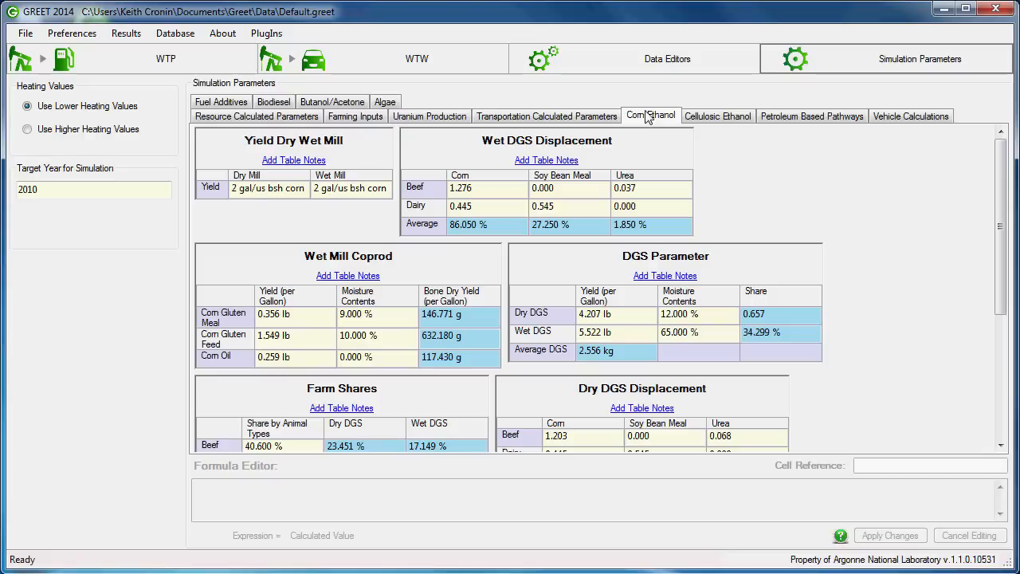
mouse_move(644, 121)
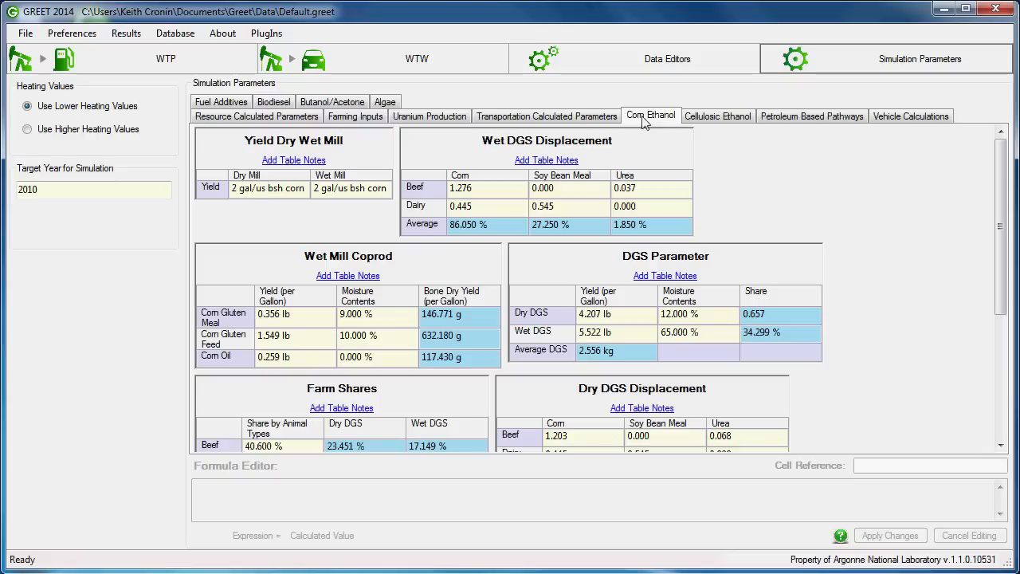
left_click(166, 58)
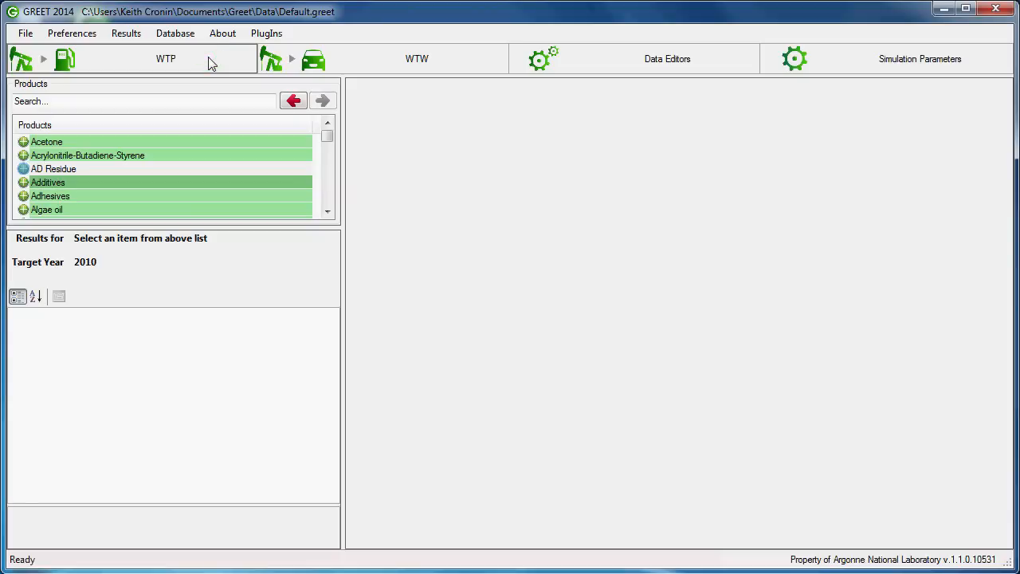
mouse_move(147, 208)
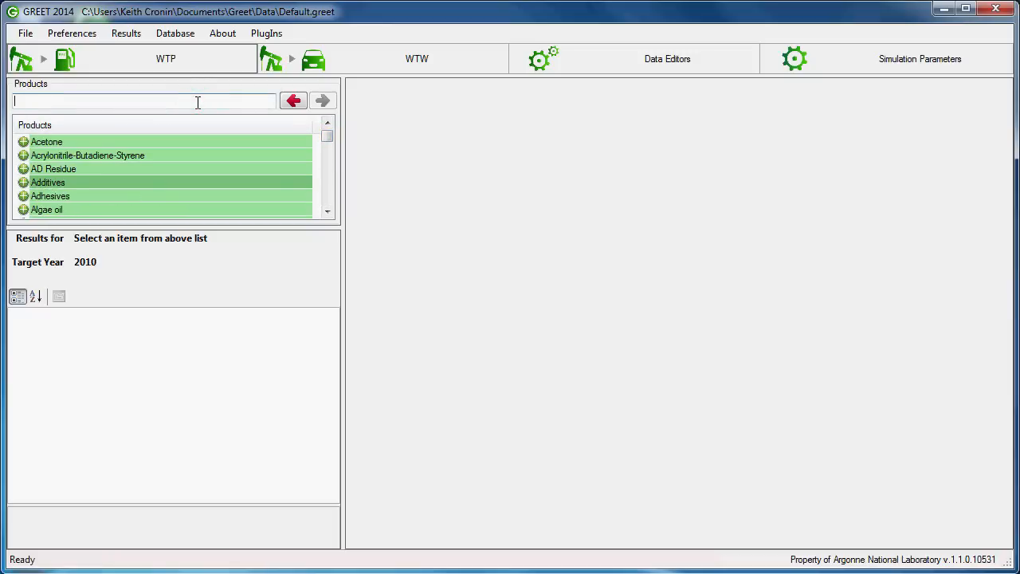
Filter the products list by 'diesel' and expand the Diesel category to its Conventional Diesel pathways
type("diesel")
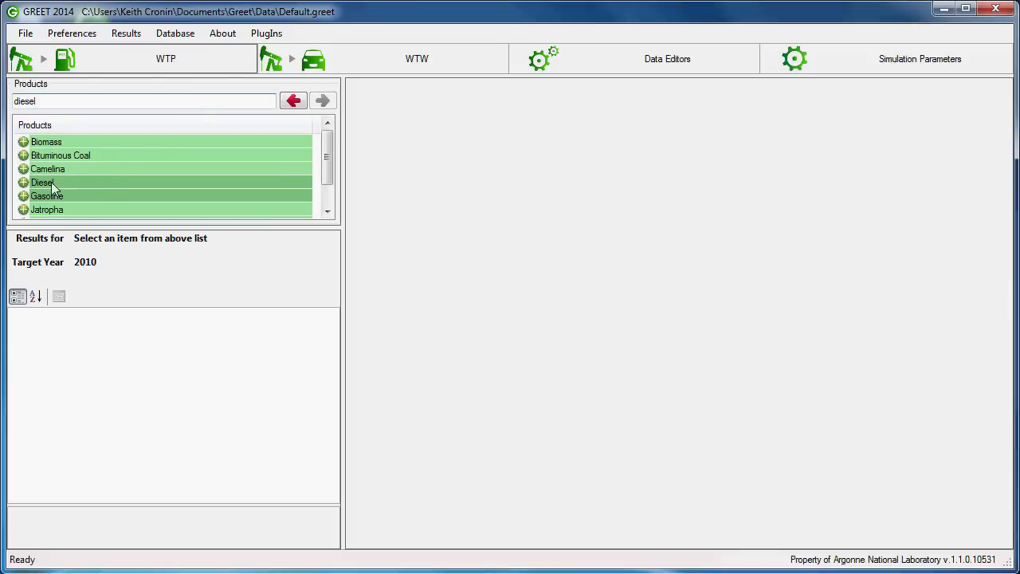
left_click(23, 181)
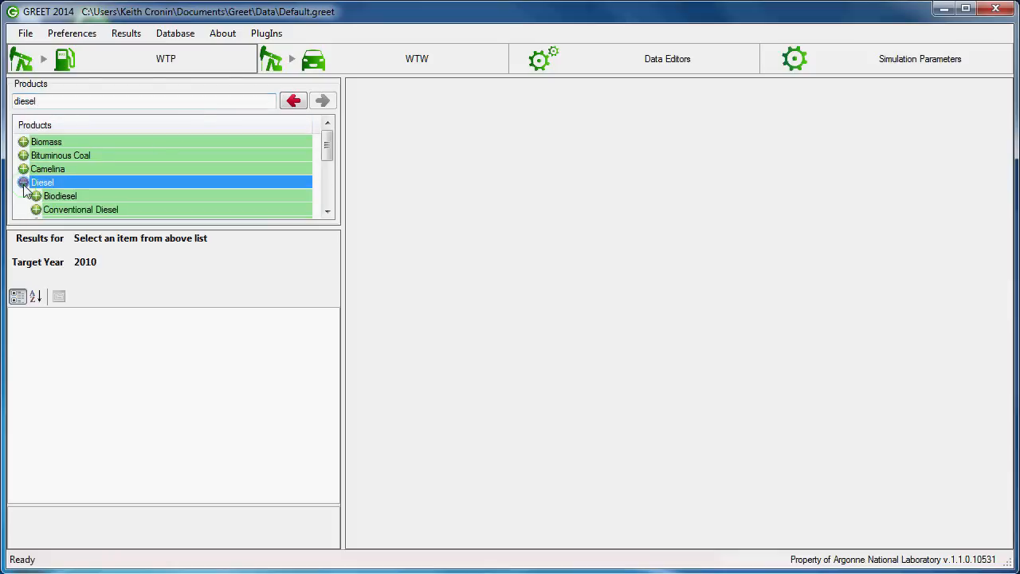
left_click(23, 181)
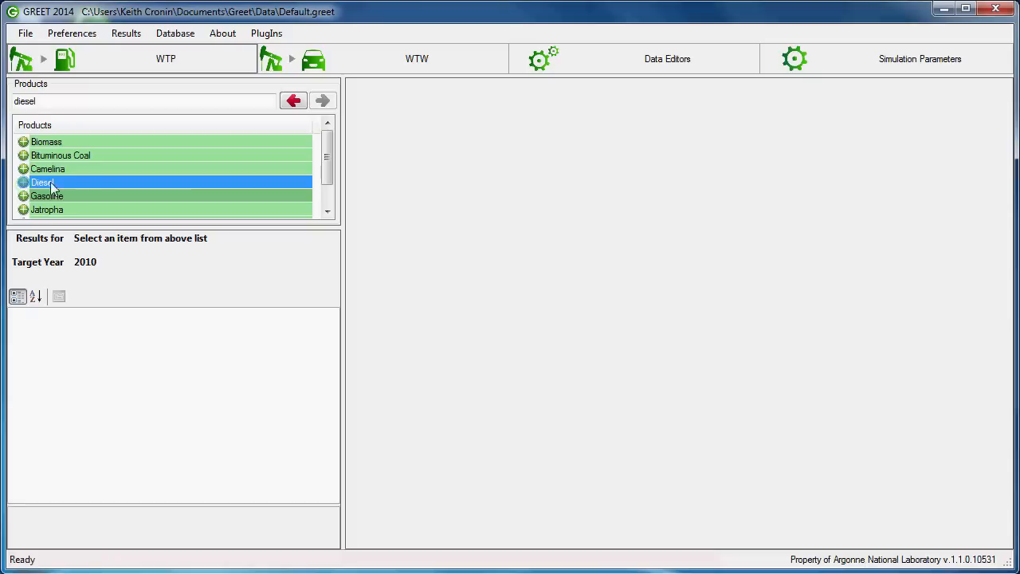
left_click(23, 181)
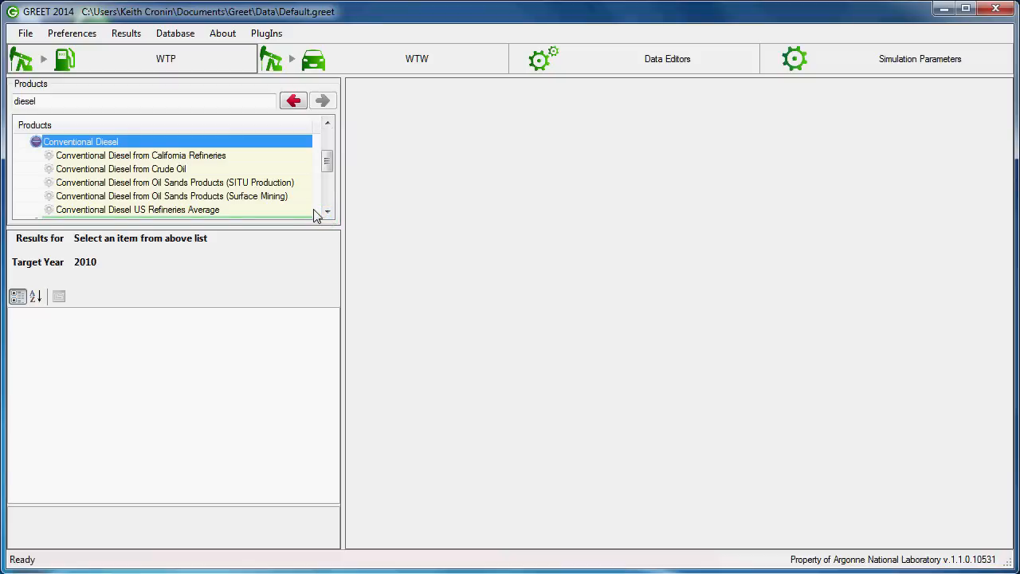
mouse_move(236, 206)
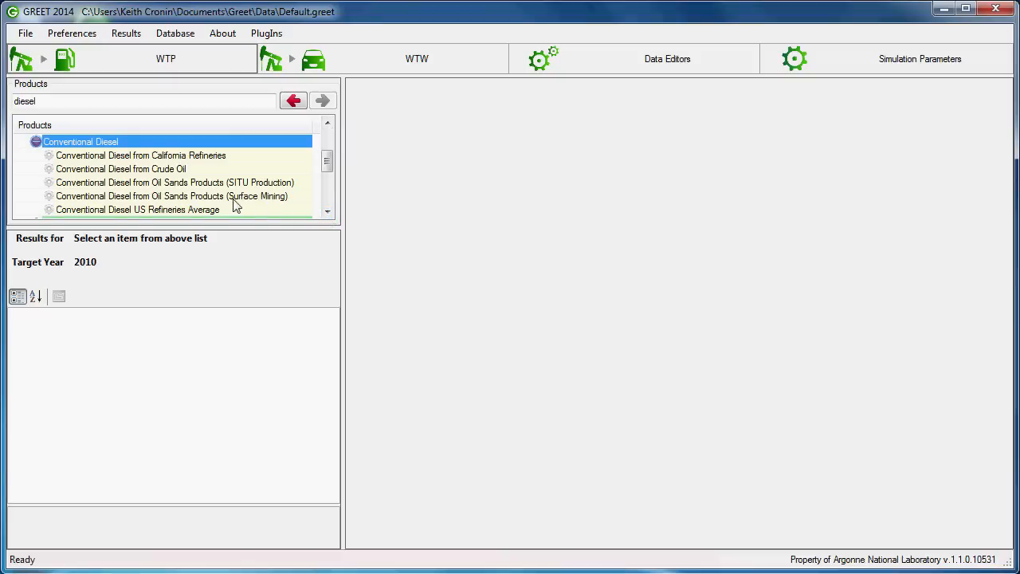
Display the Conventional Diesel from Crude Oil pathway and zoom its diagram in twice
left_click(121, 169)
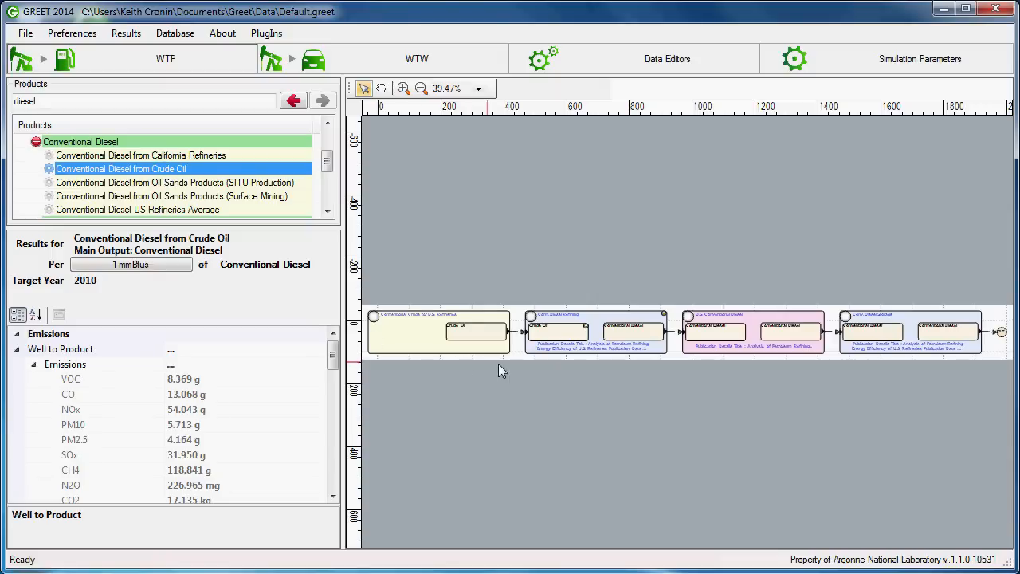
mouse_move(939, 360)
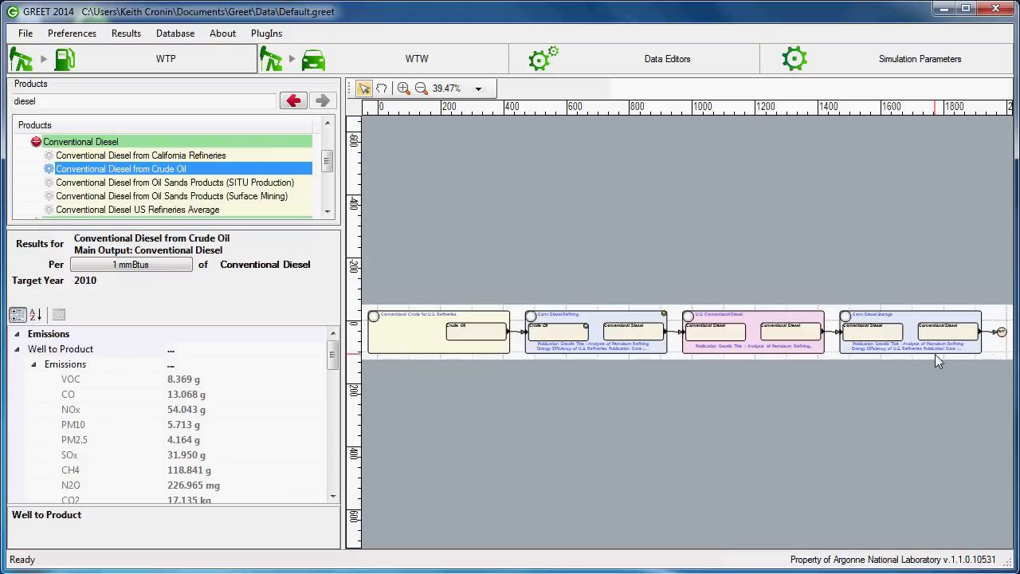
left_click(401, 88)
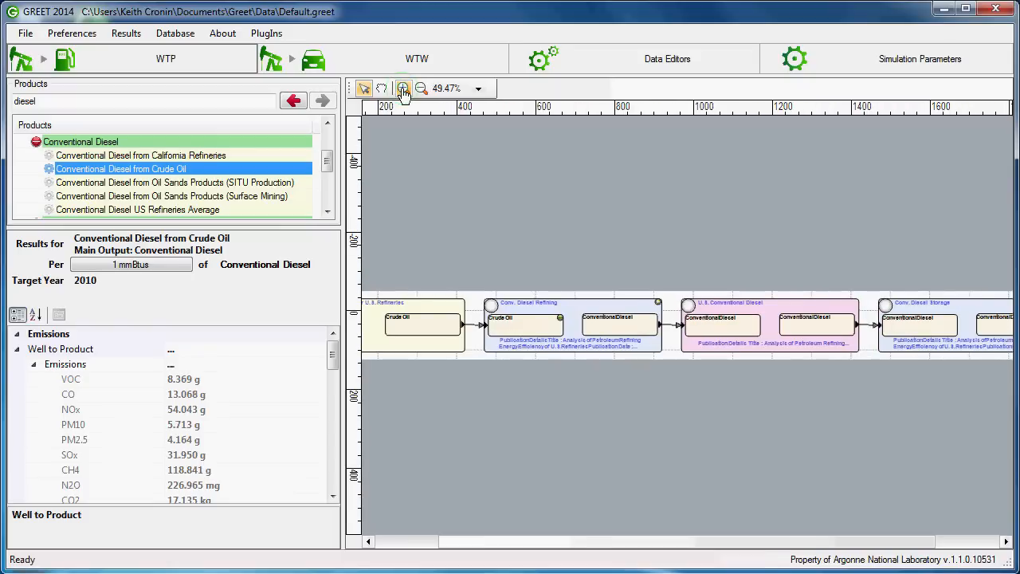
left_click(403, 87)
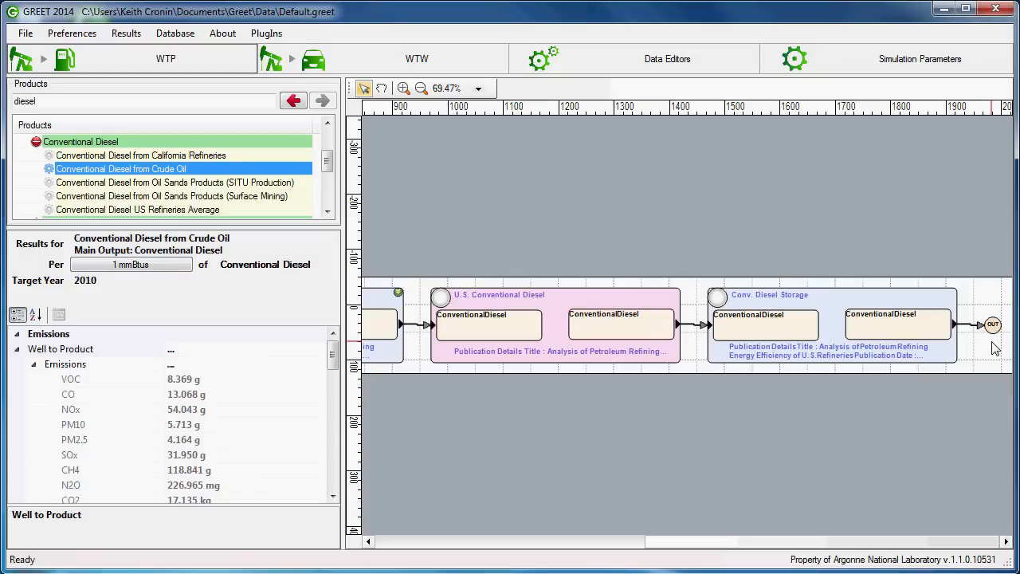
mouse_move(547, 392)
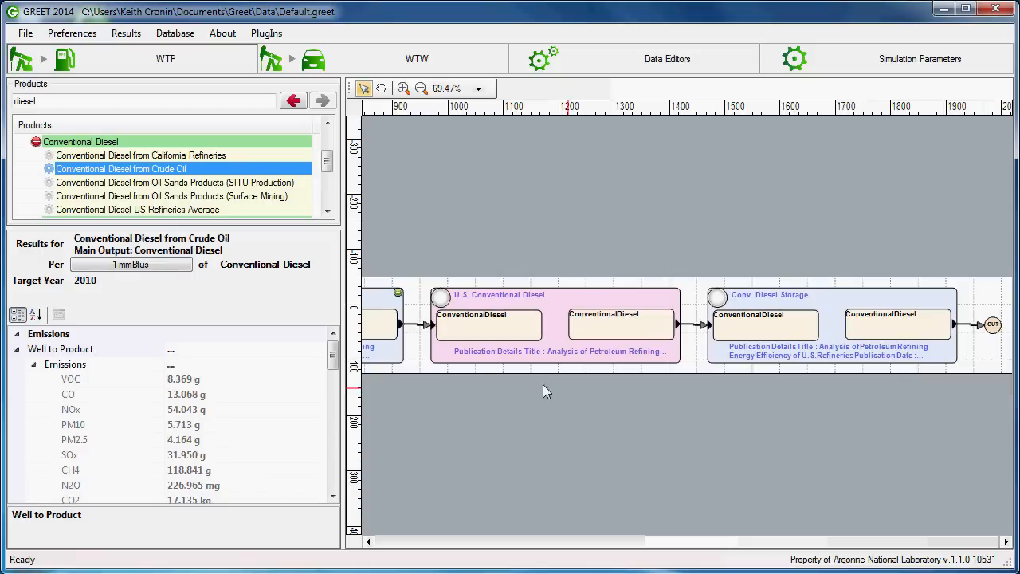
mouse_move(319, 254)
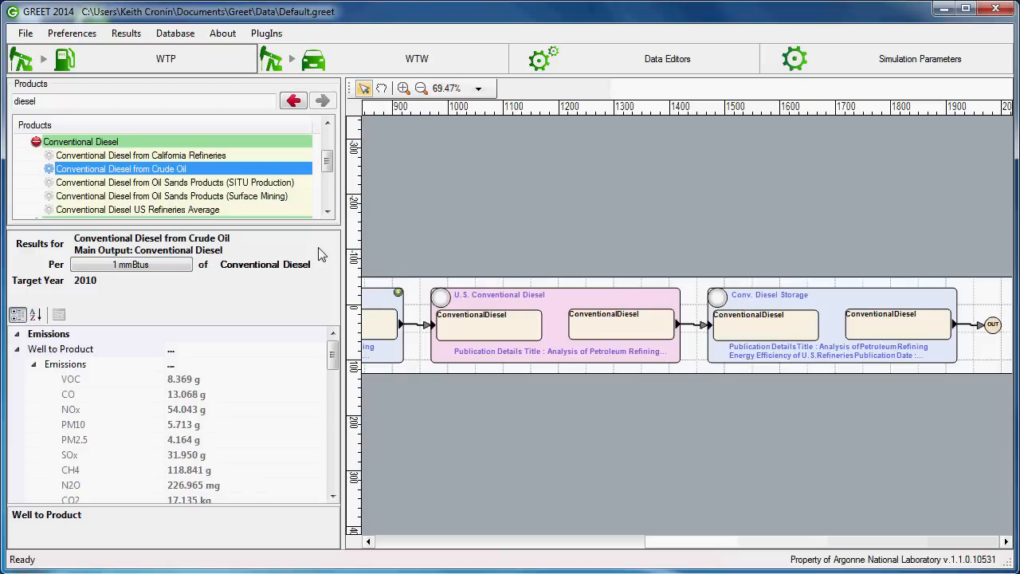
mouse_move(309, 248)
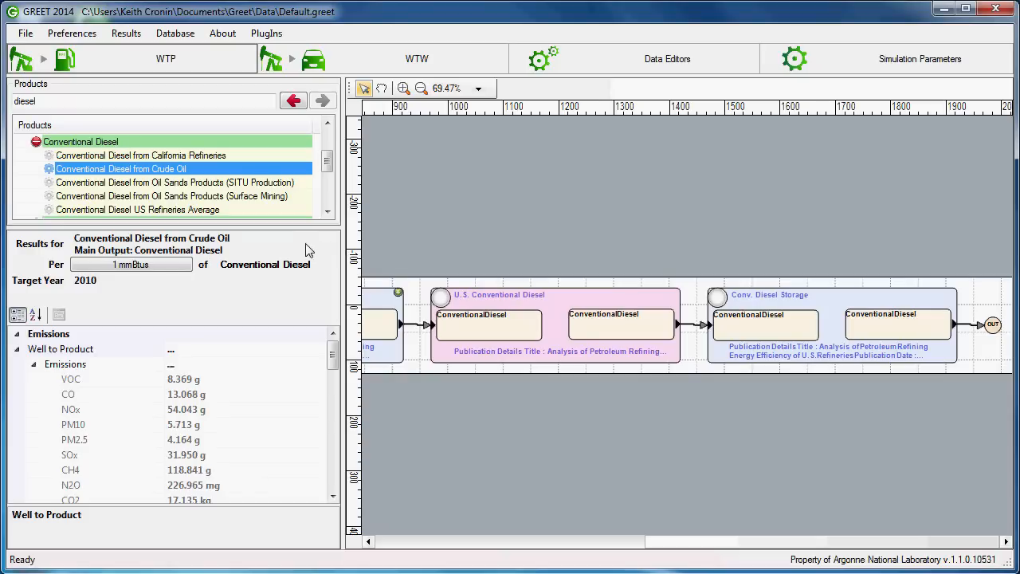
mouse_move(297, 395)
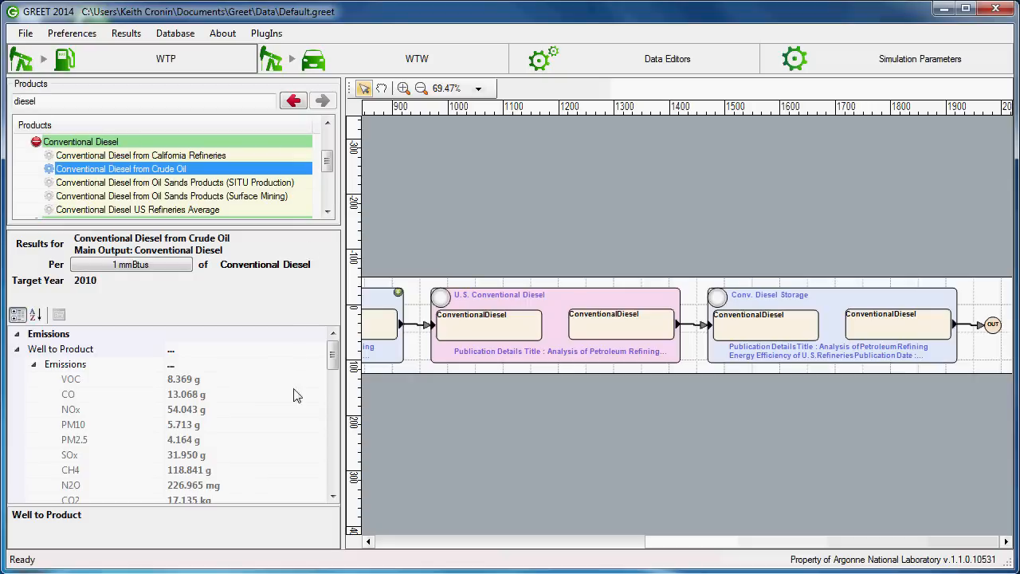
mouse_move(146, 518)
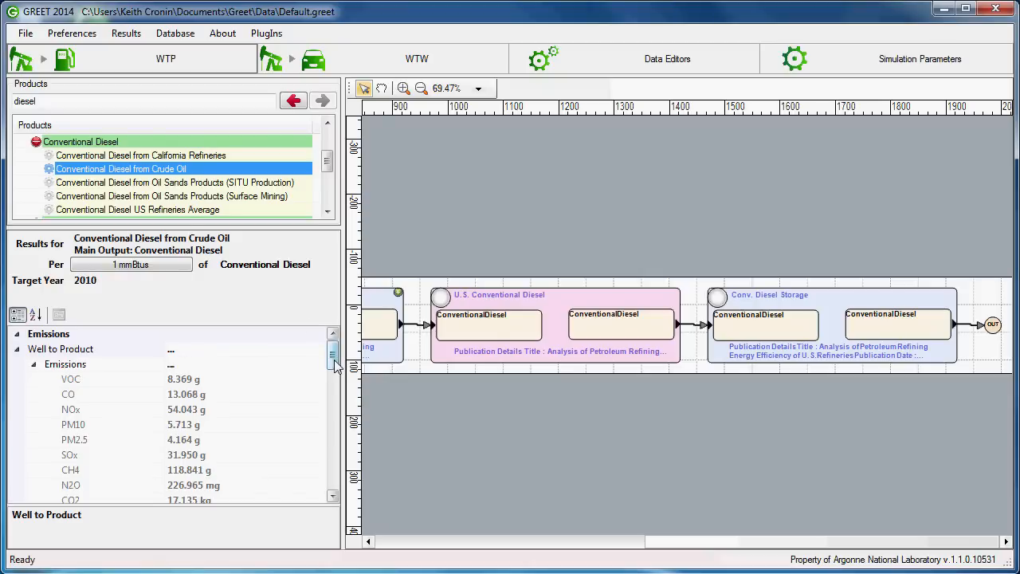
scroll("down", 3)
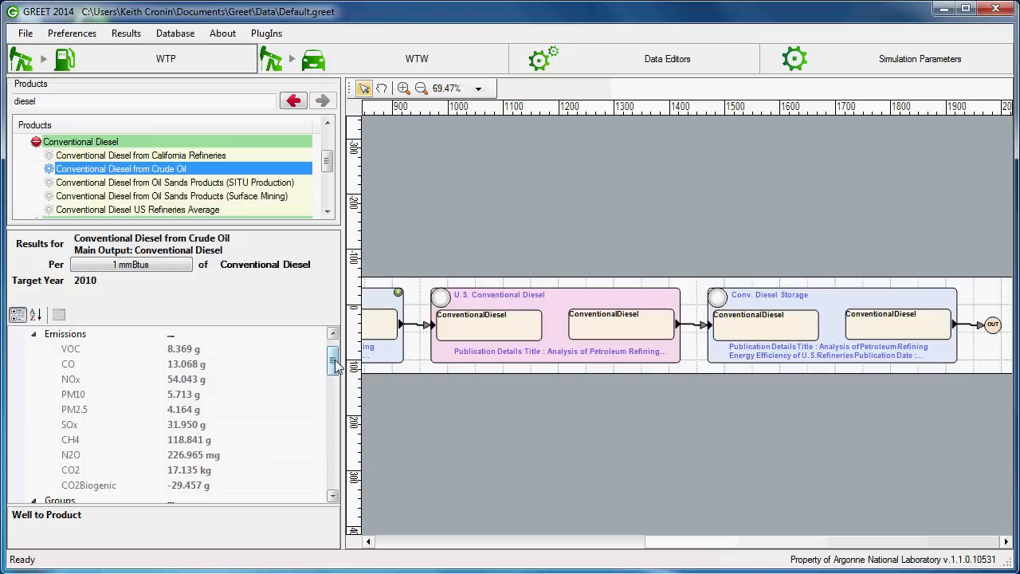
scroll("down", 3)
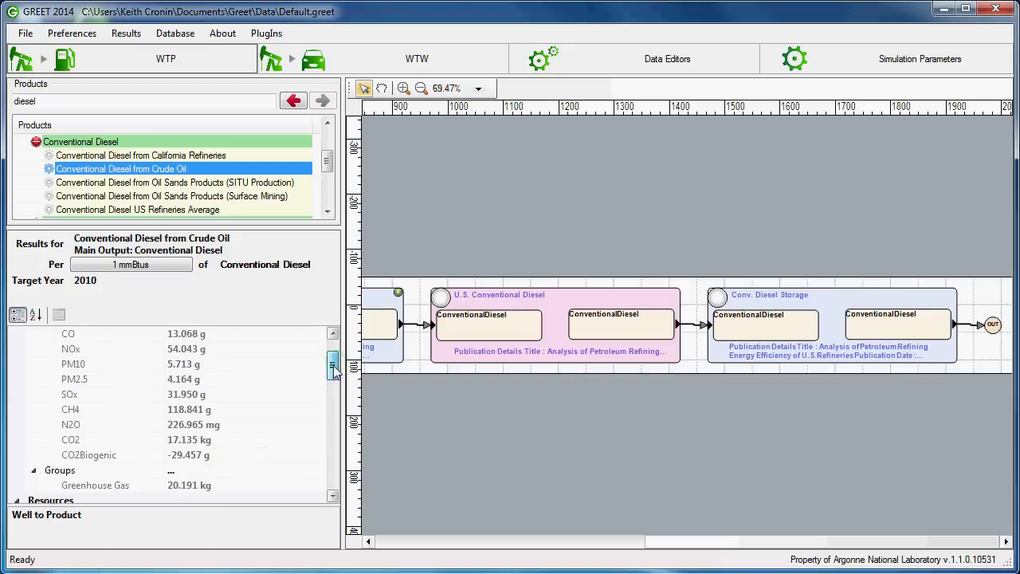
scroll("down", 3)
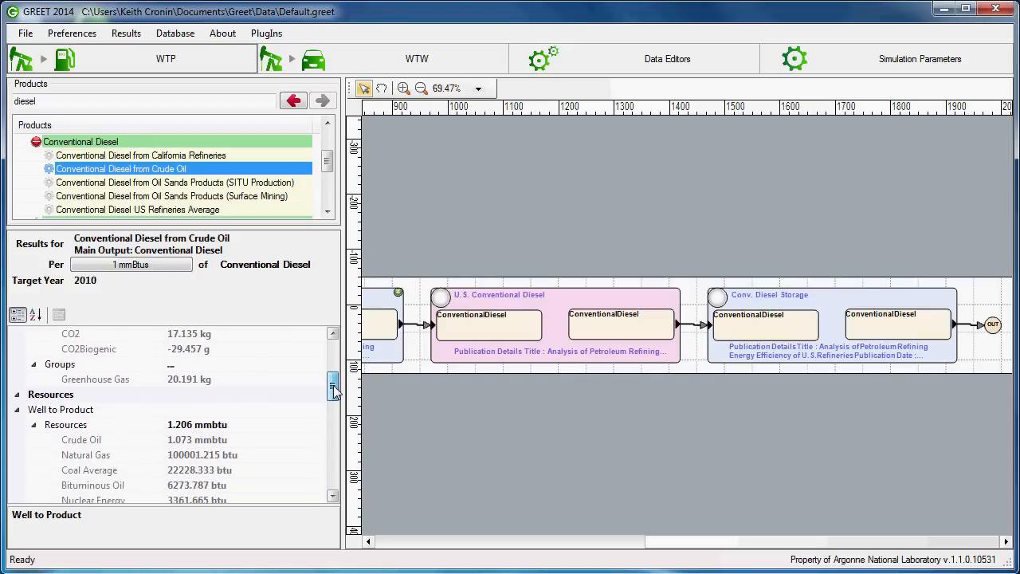
scroll("down", 3)
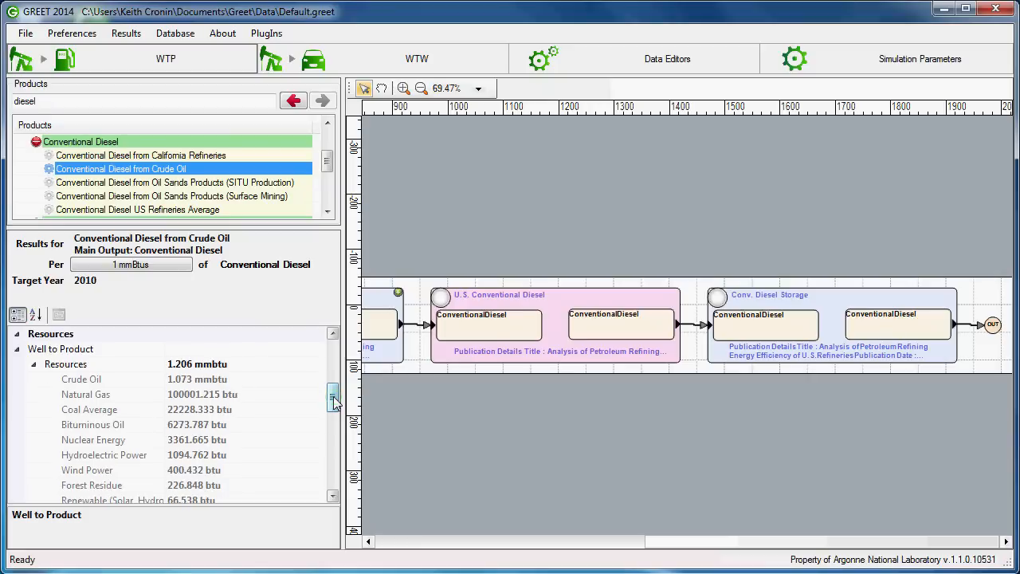
scroll("down", 3)
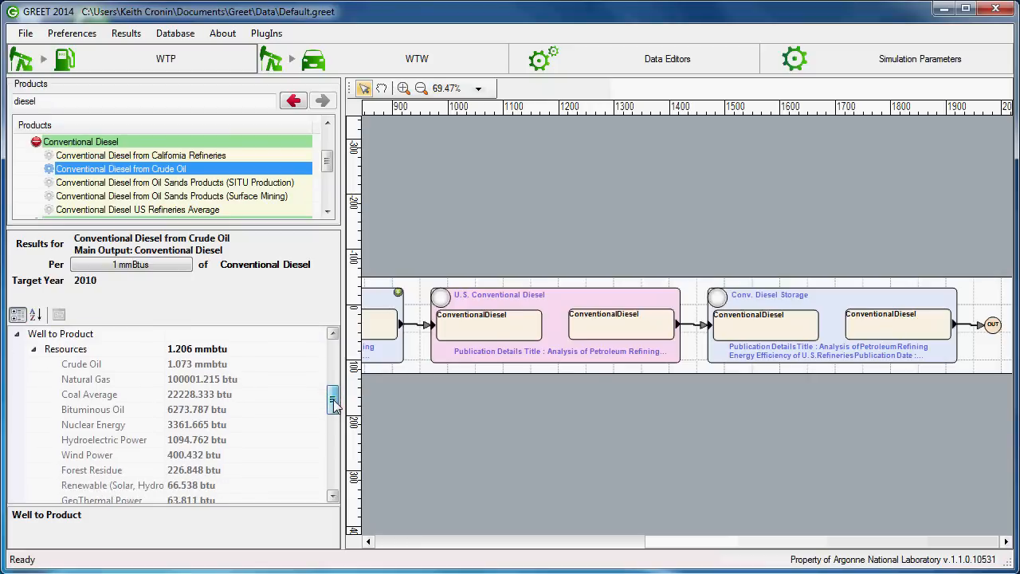
scroll("down", 3)
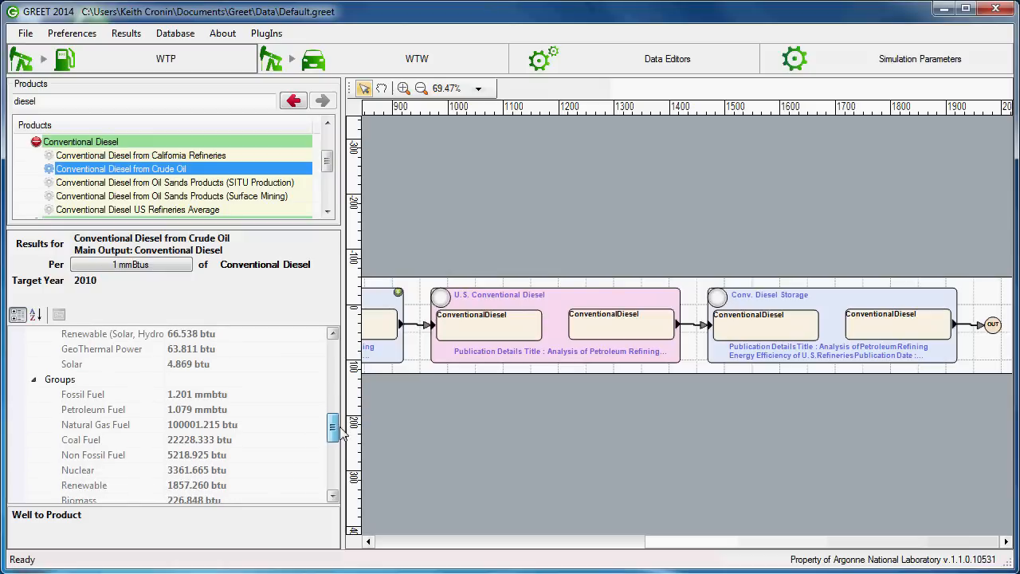
scroll("down", 3)
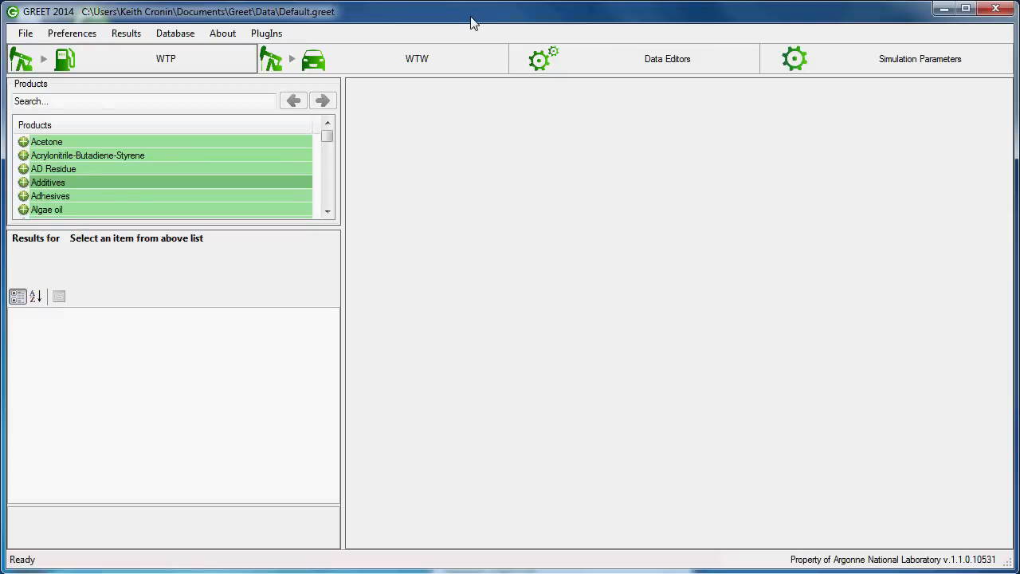
mouse_move(437, 35)
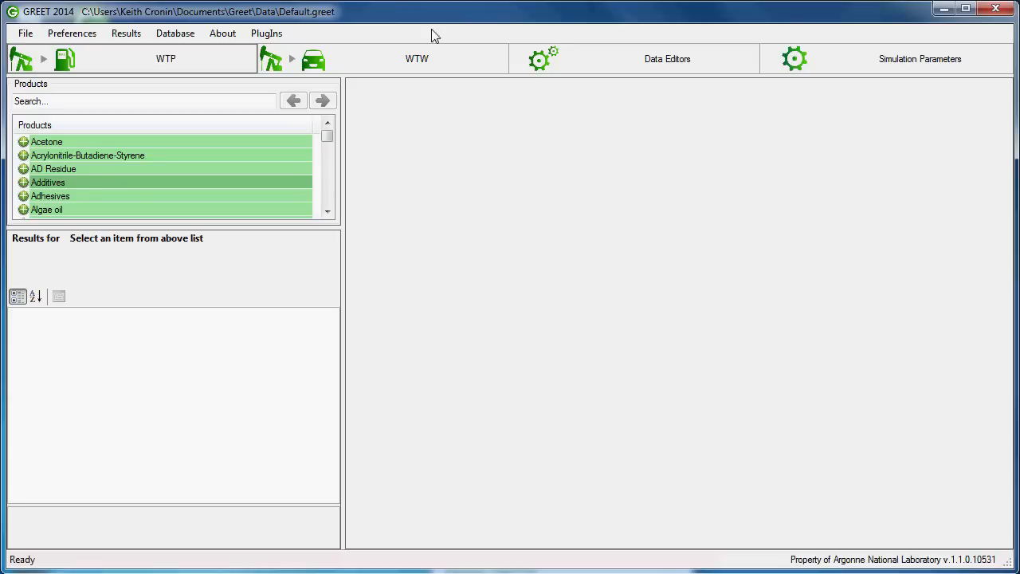
Bring up the File menu with its open, save, save as and exit commands
left_click(25, 32)
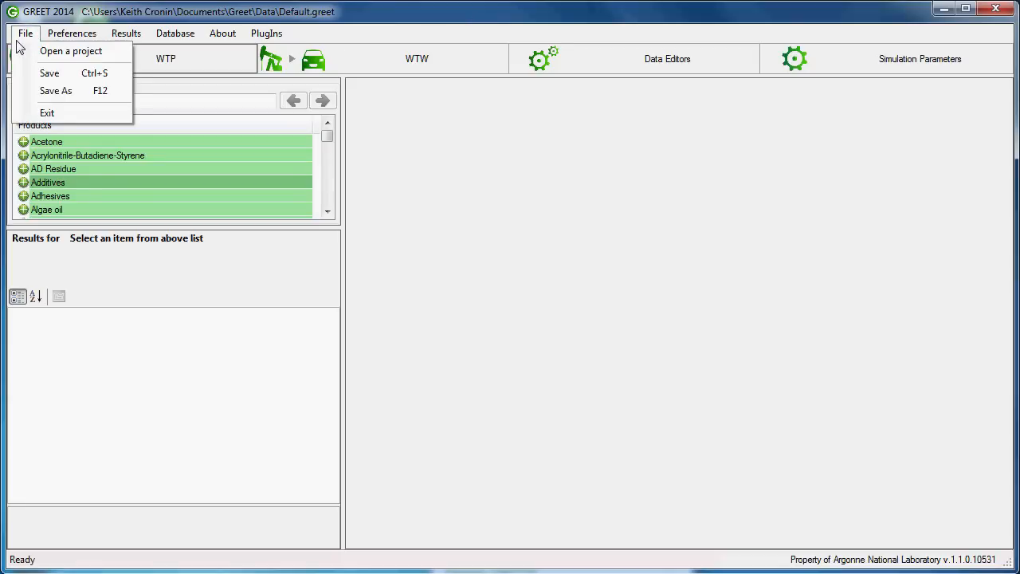
mouse_move(49, 73)
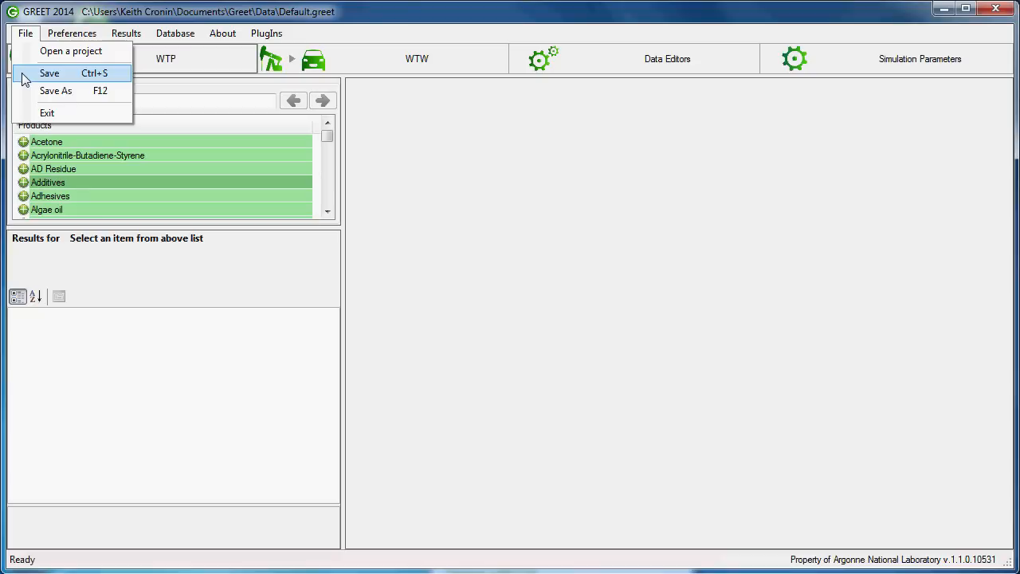
mouse_move(56, 89)
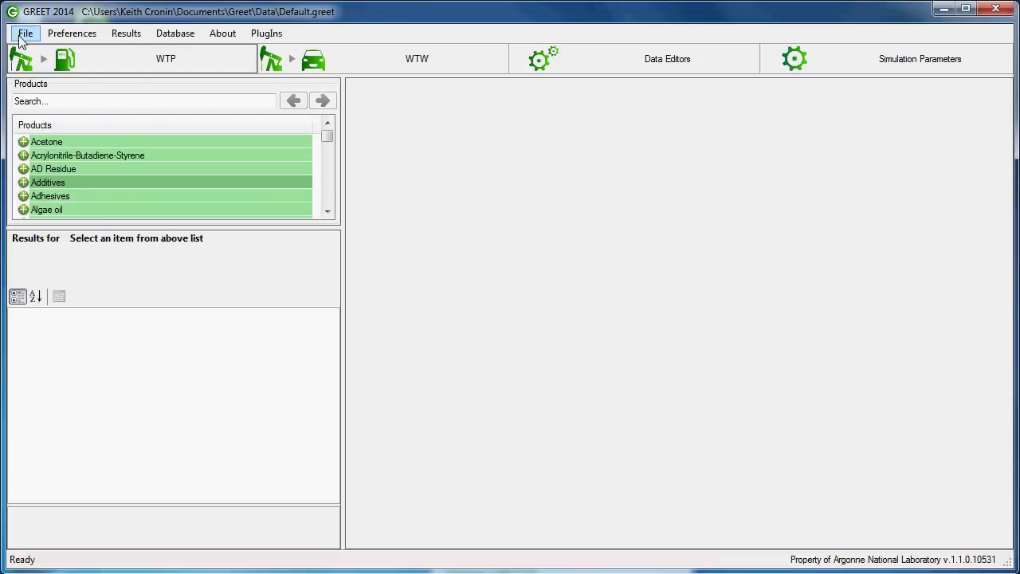
mouse_move(192, 24)
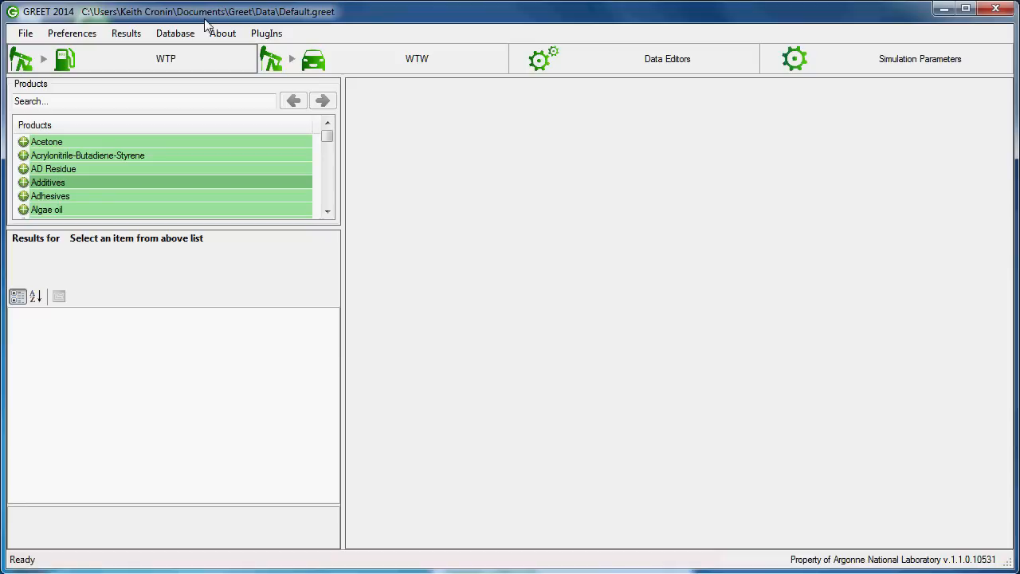
mouse_move(247, 24)
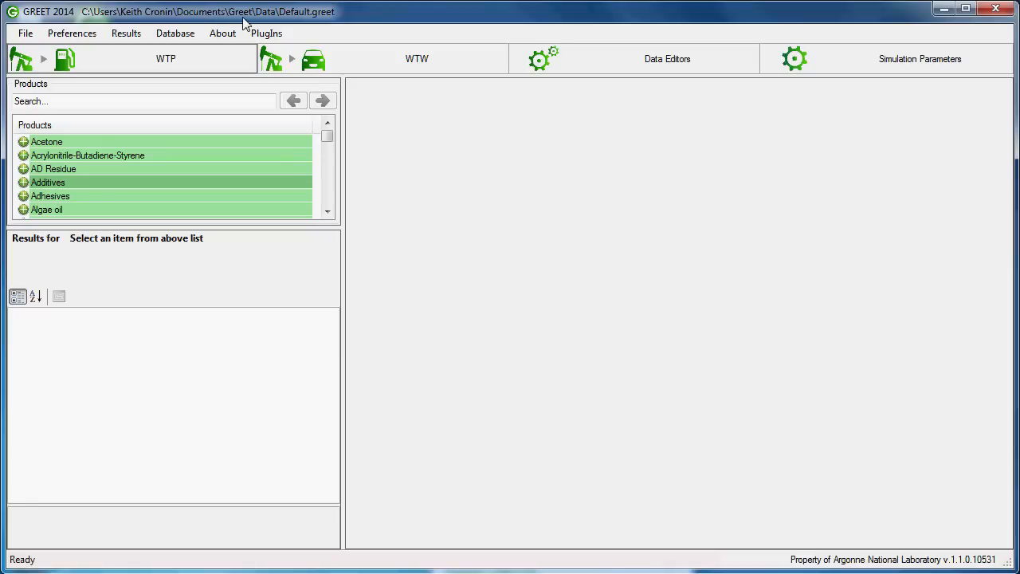
mouse_move(277, 29)
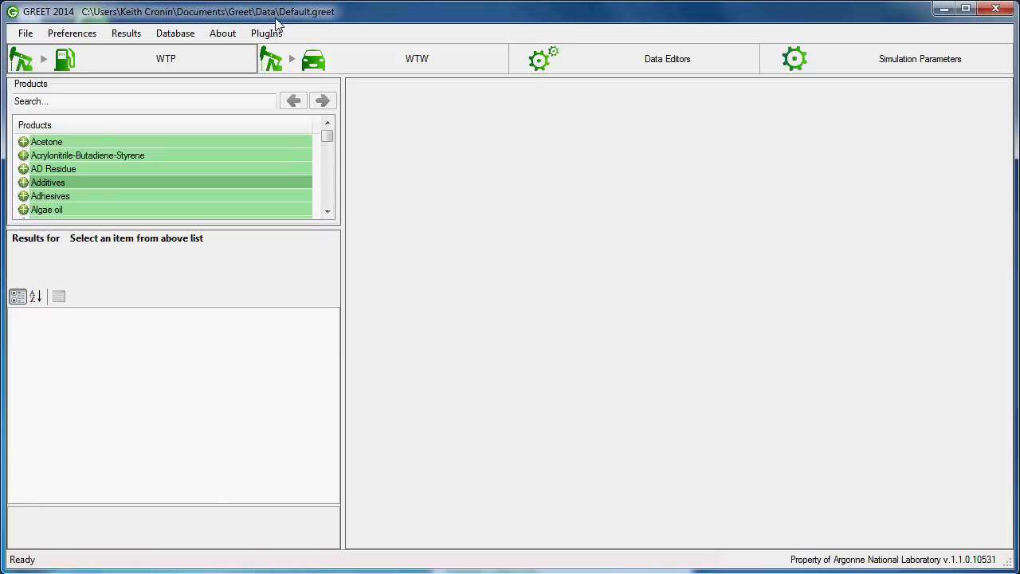
mouse_move(342, 23)
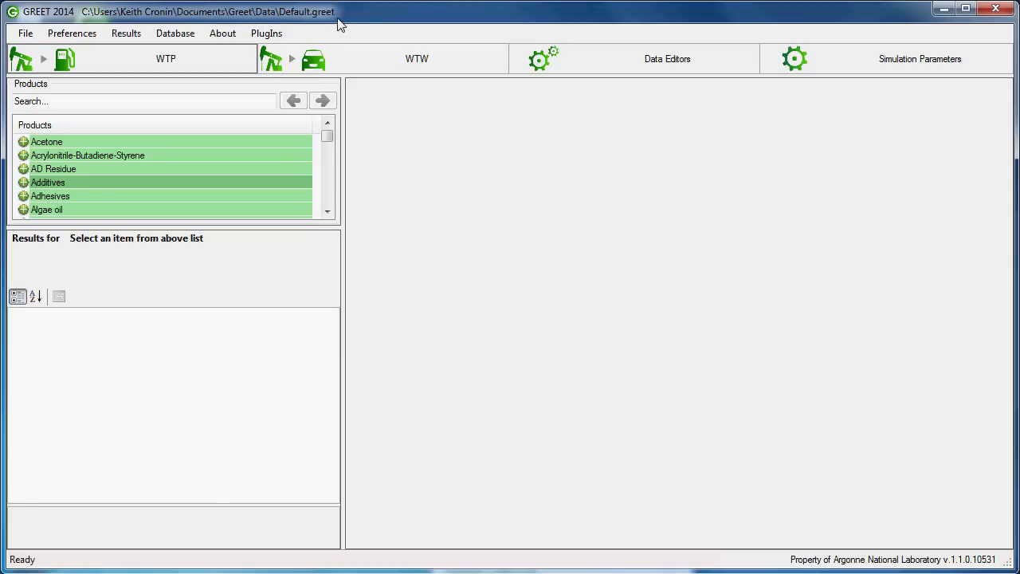
mouse_move(223, 29)
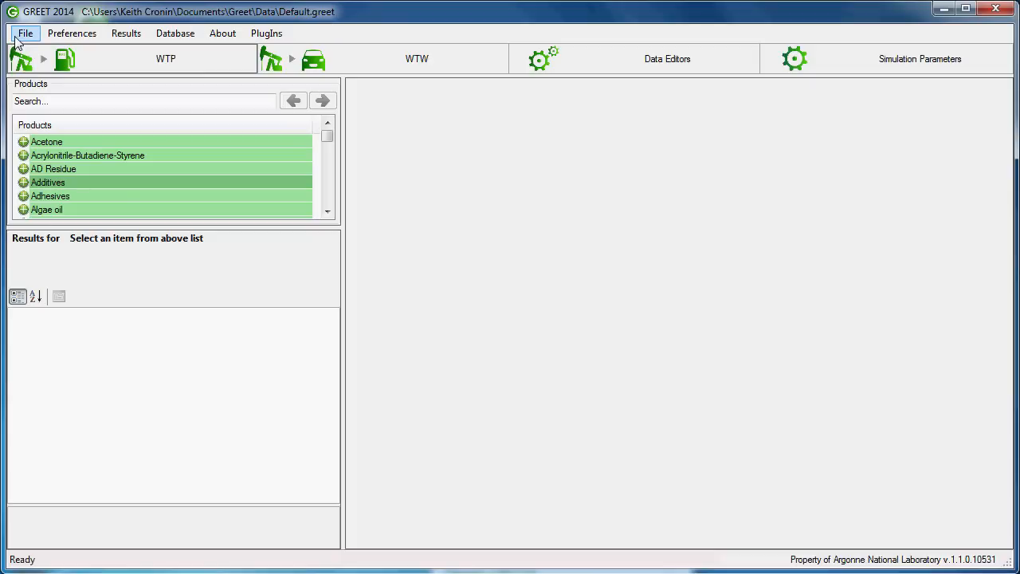
Choose File > Open a project and select an entry in the Greet Data folder browser
left_click(26, 32)
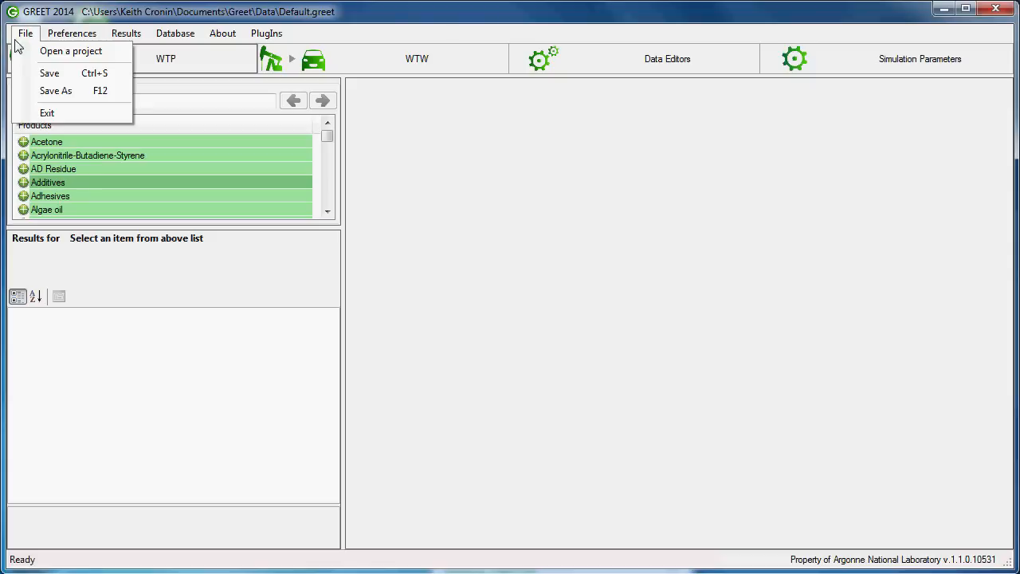
mouse_move(70, 49)
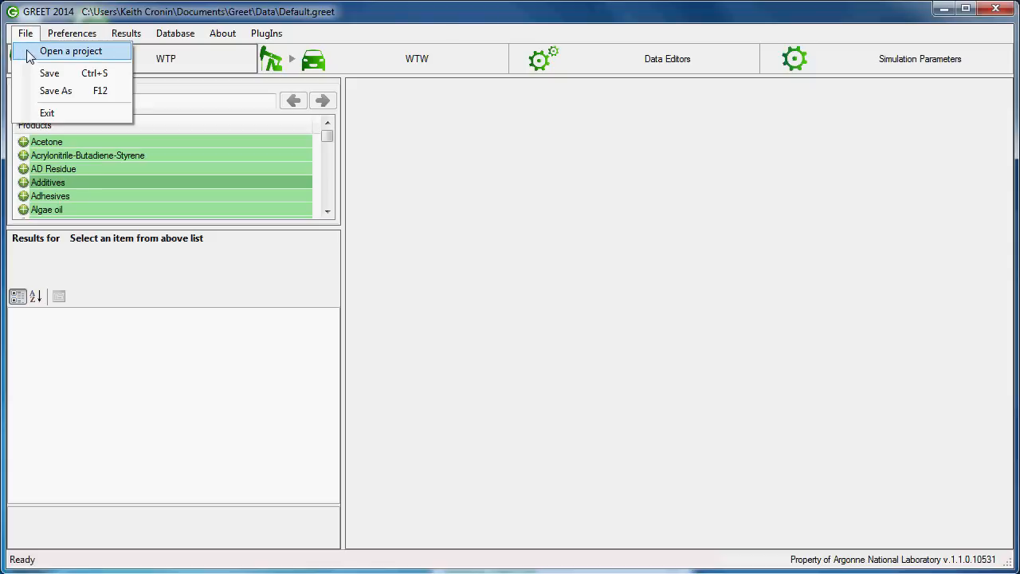
left_click(70, 49)
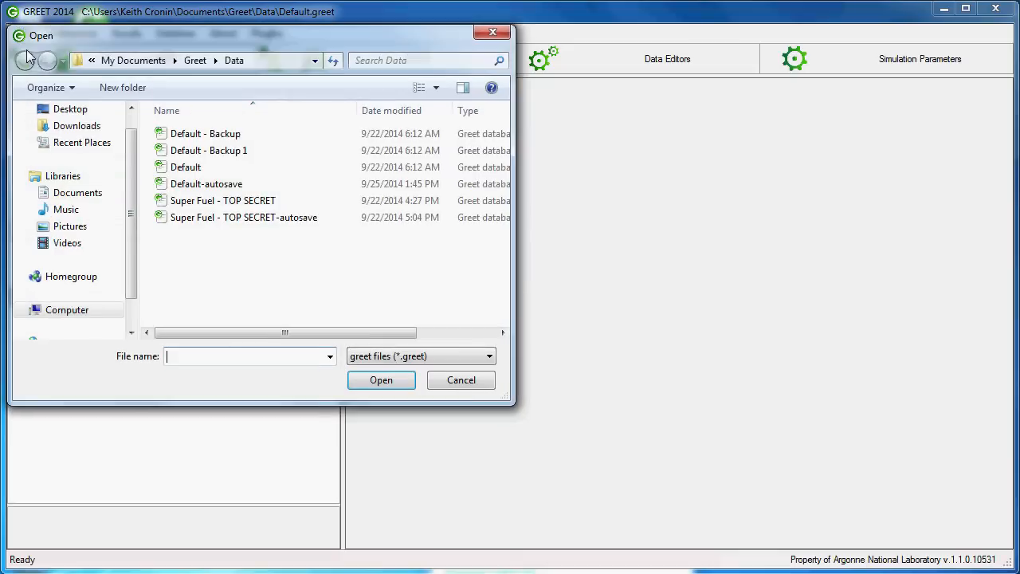
left_click(224, 200)
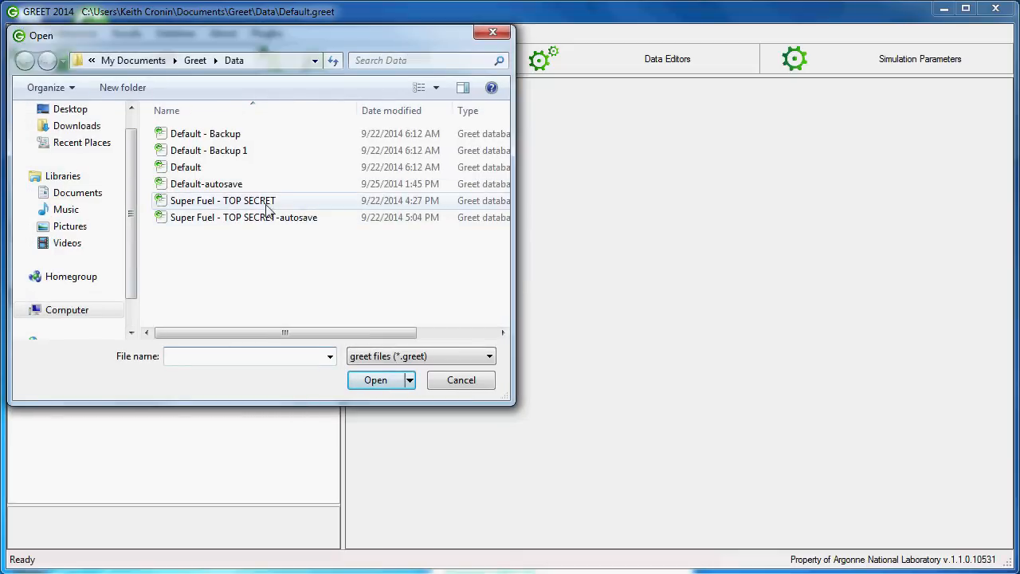
mouse_move(279, 177)
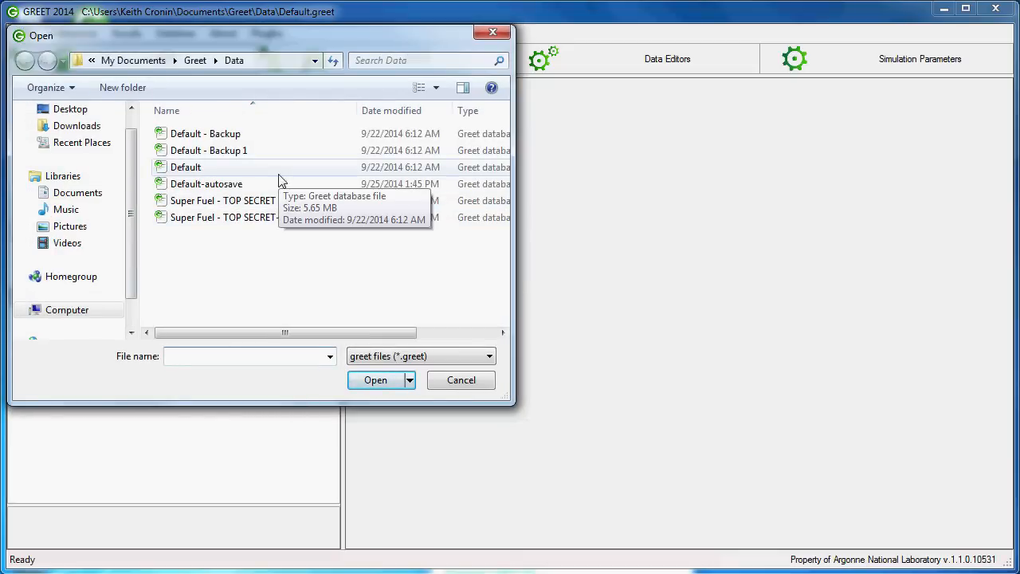